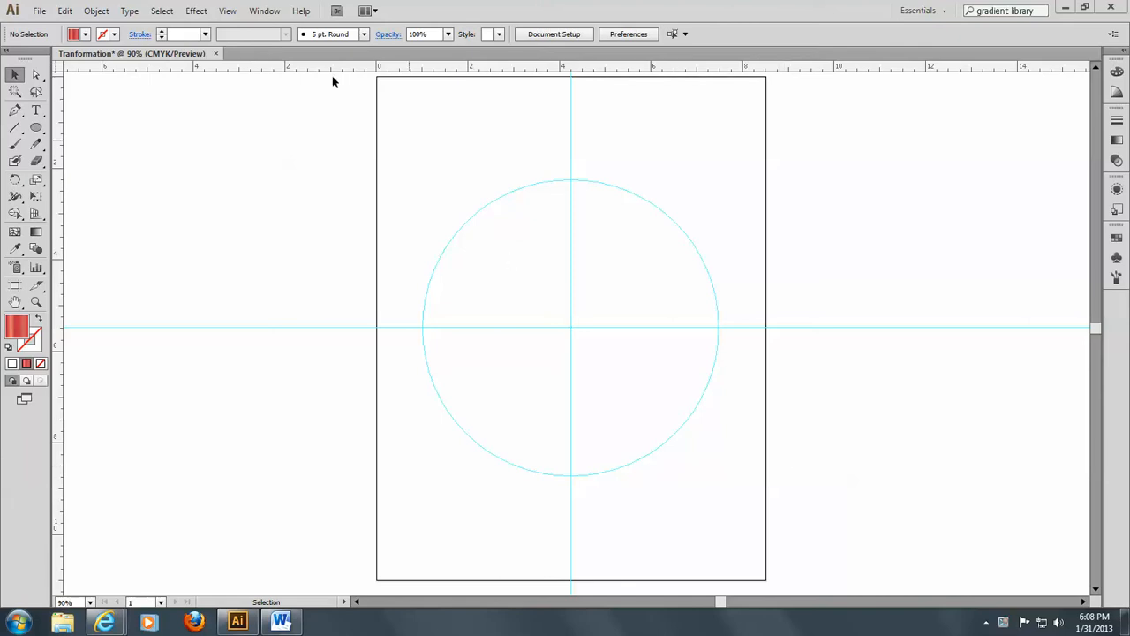
mouse_move(9, 115)
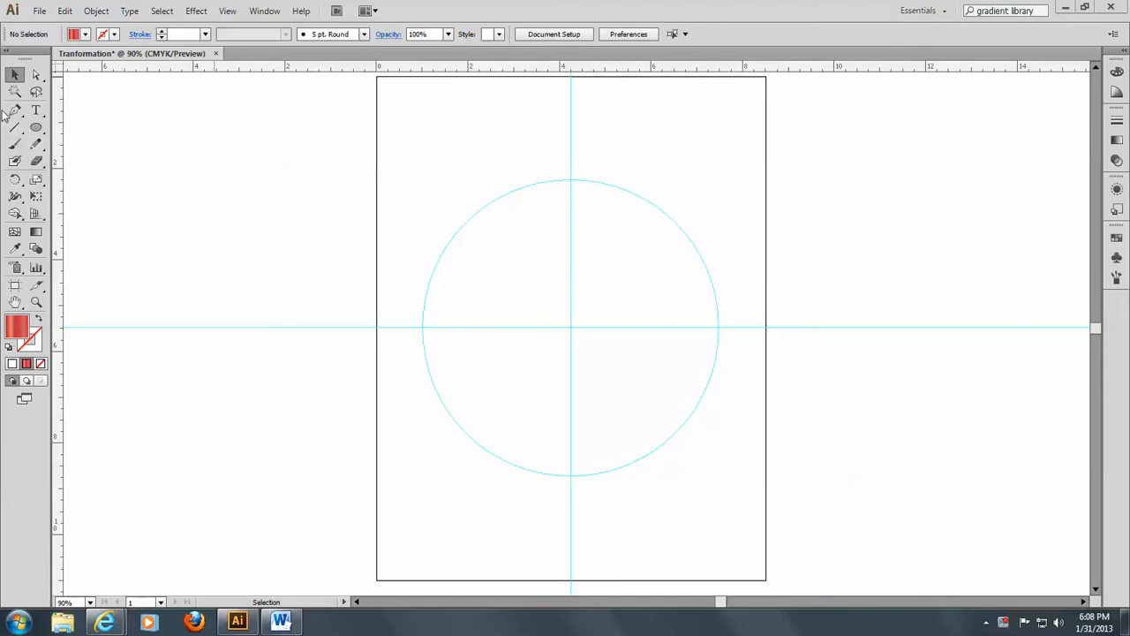
mouse_move(15, 110)
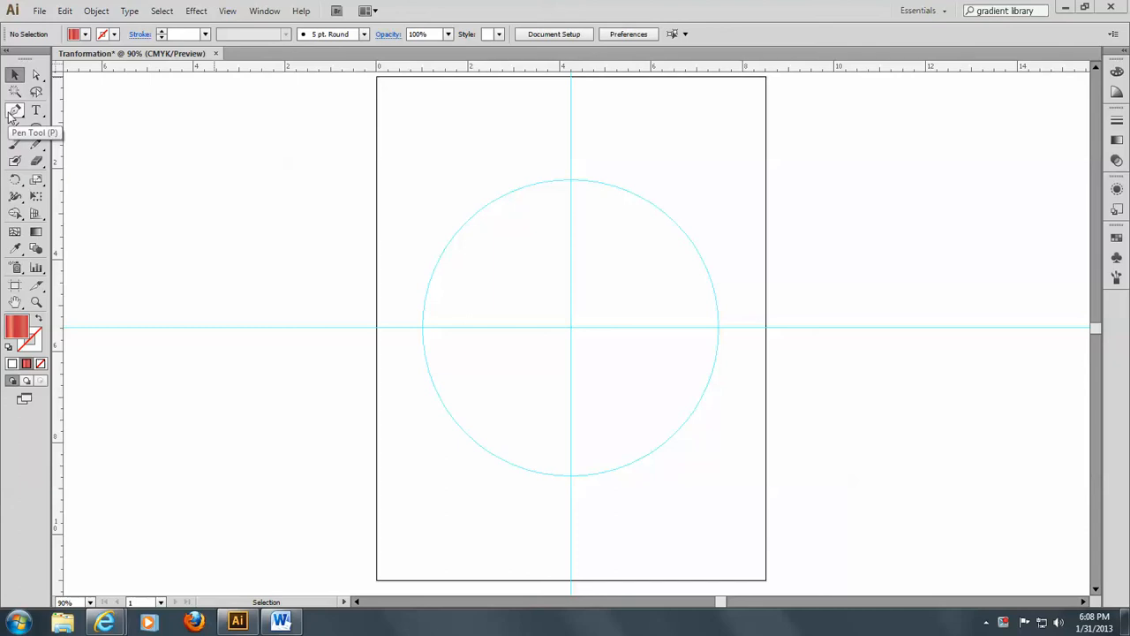
Choose the Pen tool with no fill and a dark blue stroke
click(15, 110)
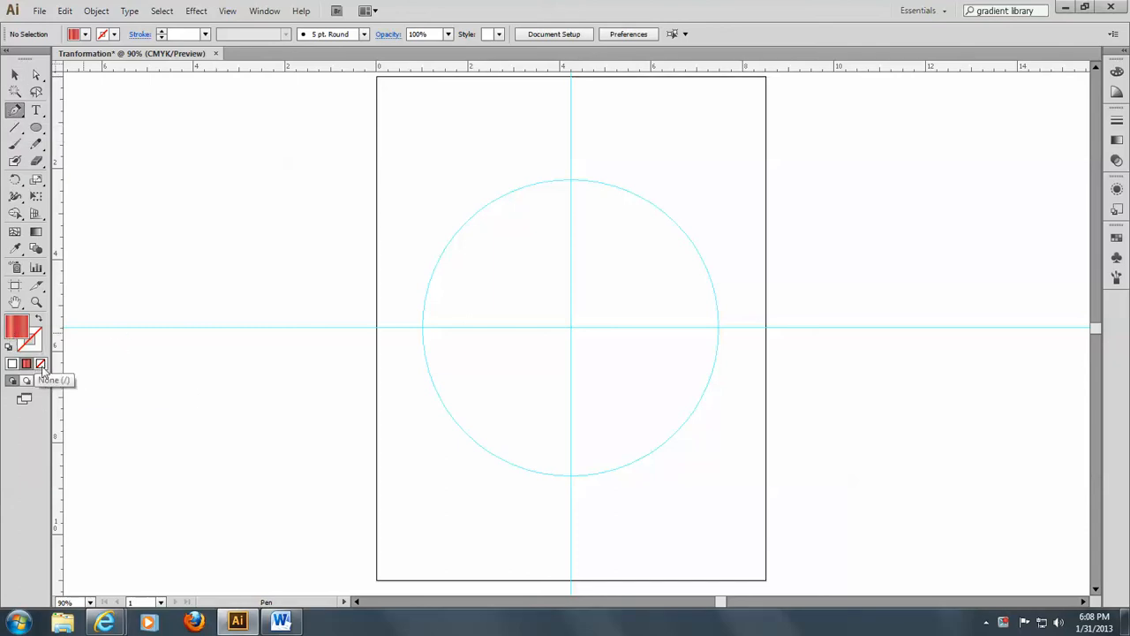
click(29, 340)
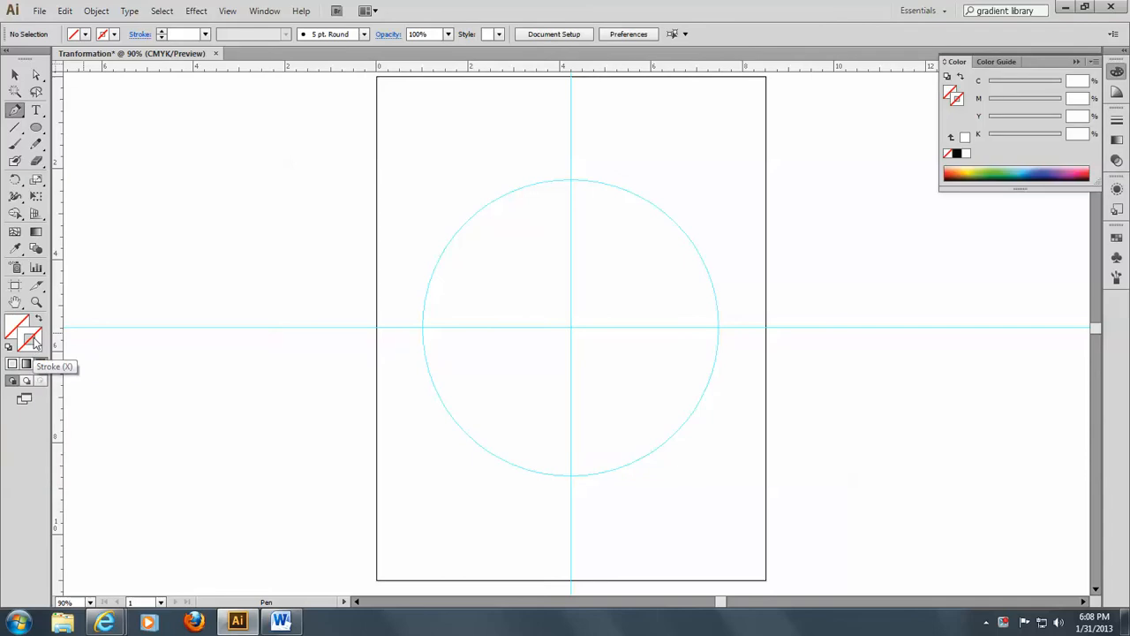
mouse_move(1065, 163)
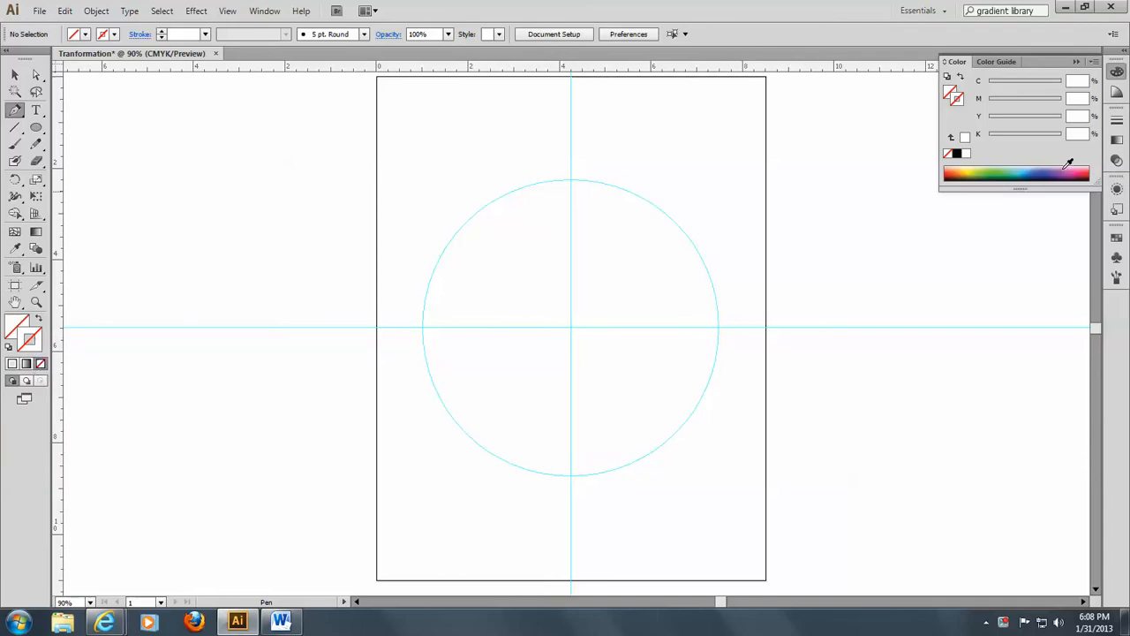
click(1042, 172)
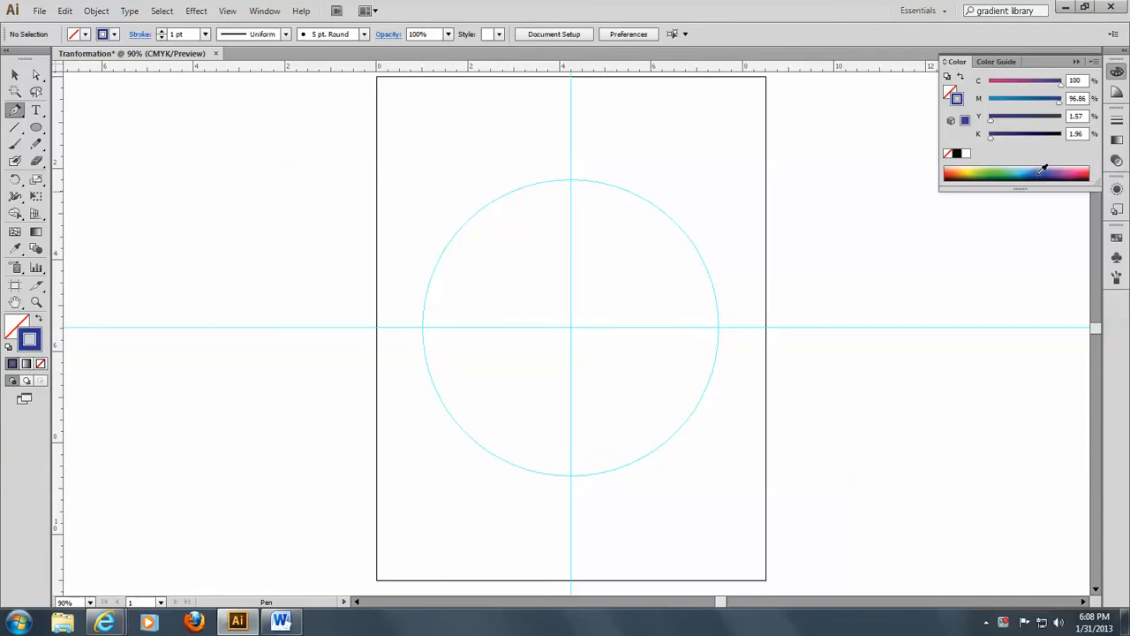
mouse_move(565, 188)
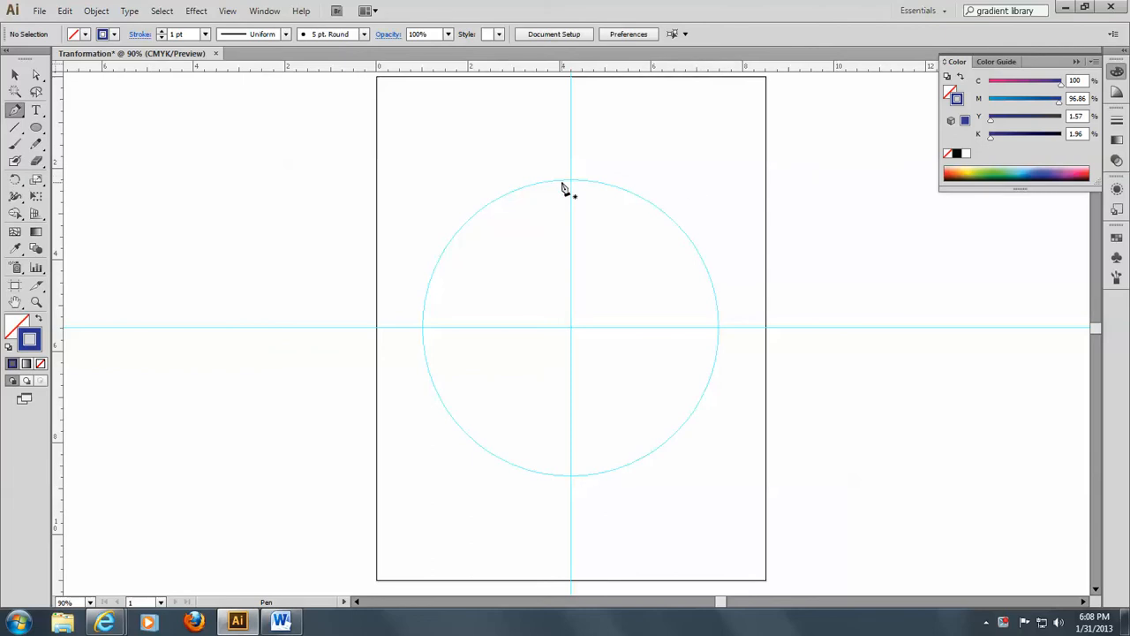
mouse_move(572, 187)
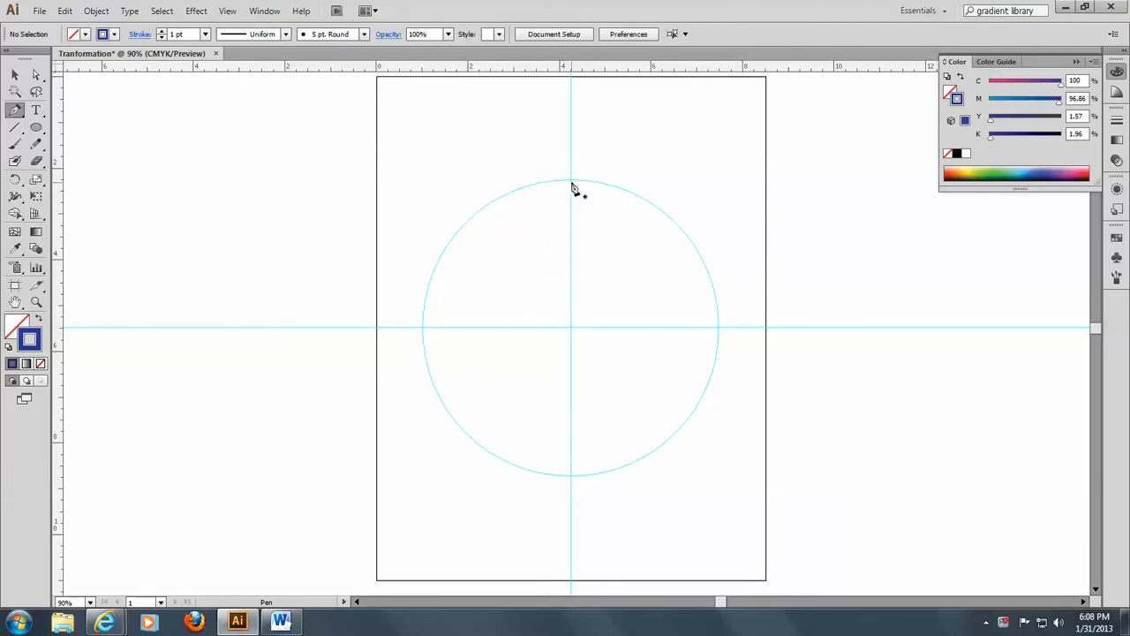
mouse_move(572, 188)
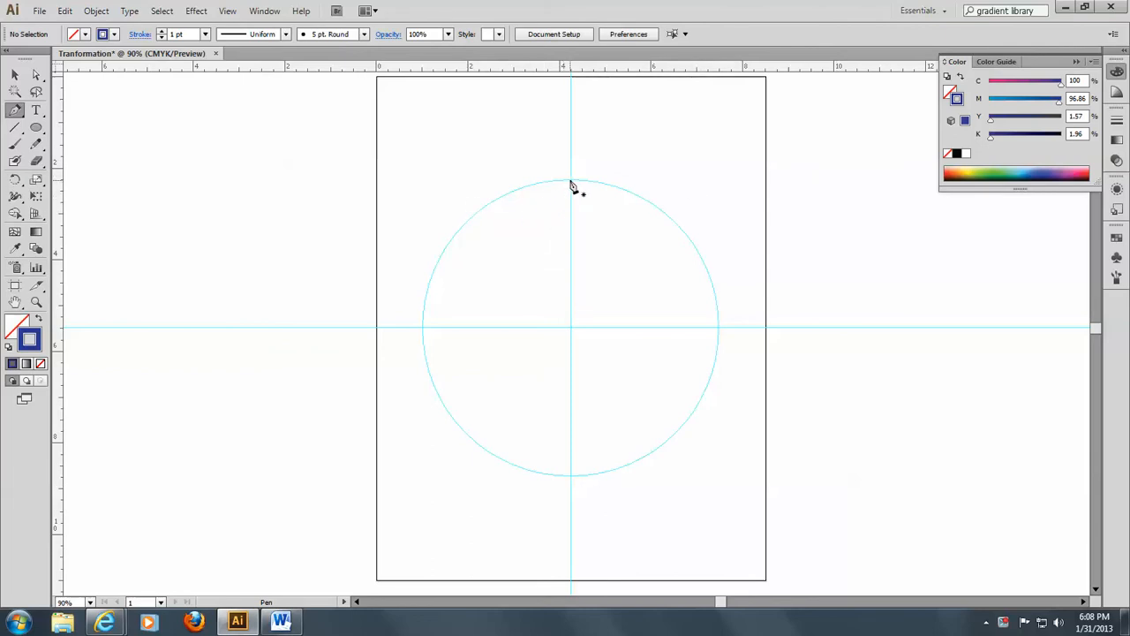
mouse_move(565, 304)
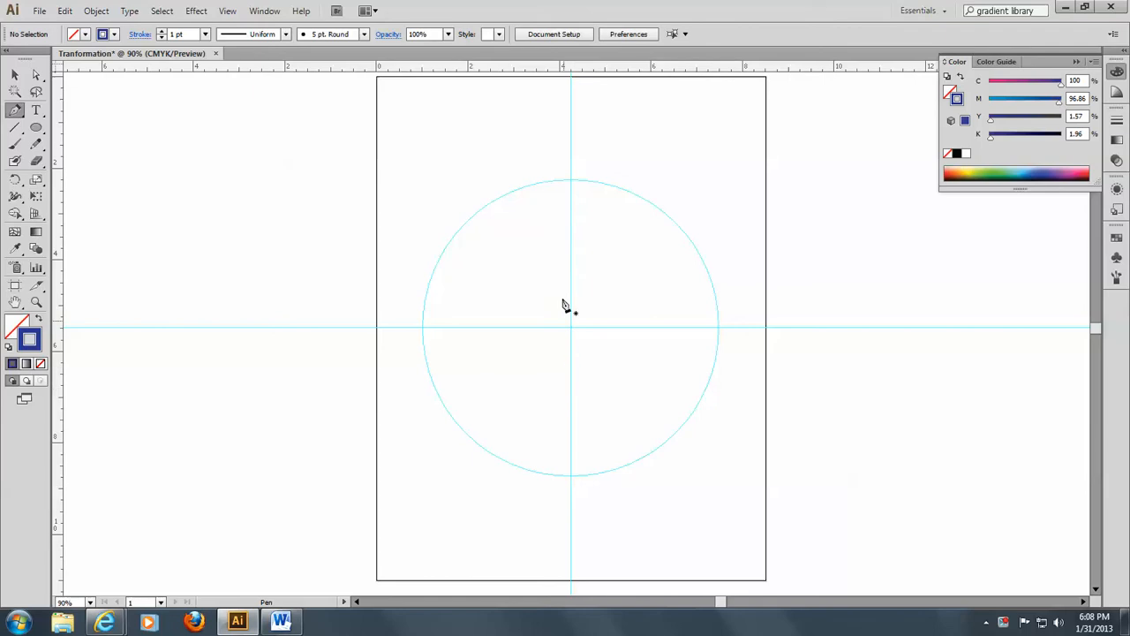
mouse_move(567, 553)
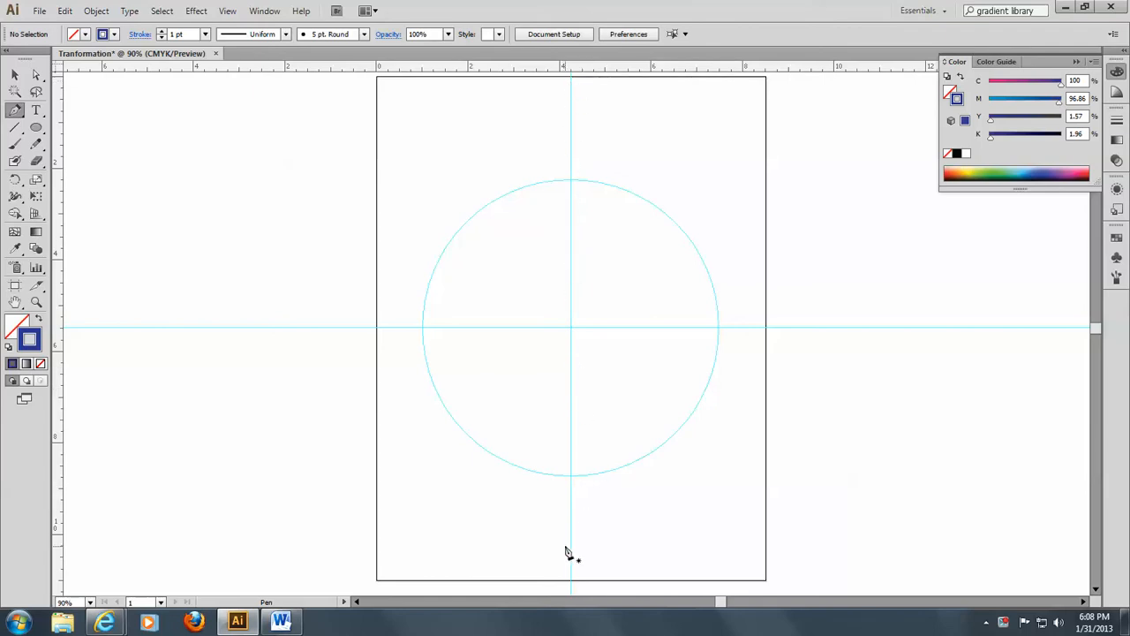
mouse_move(580, 106)
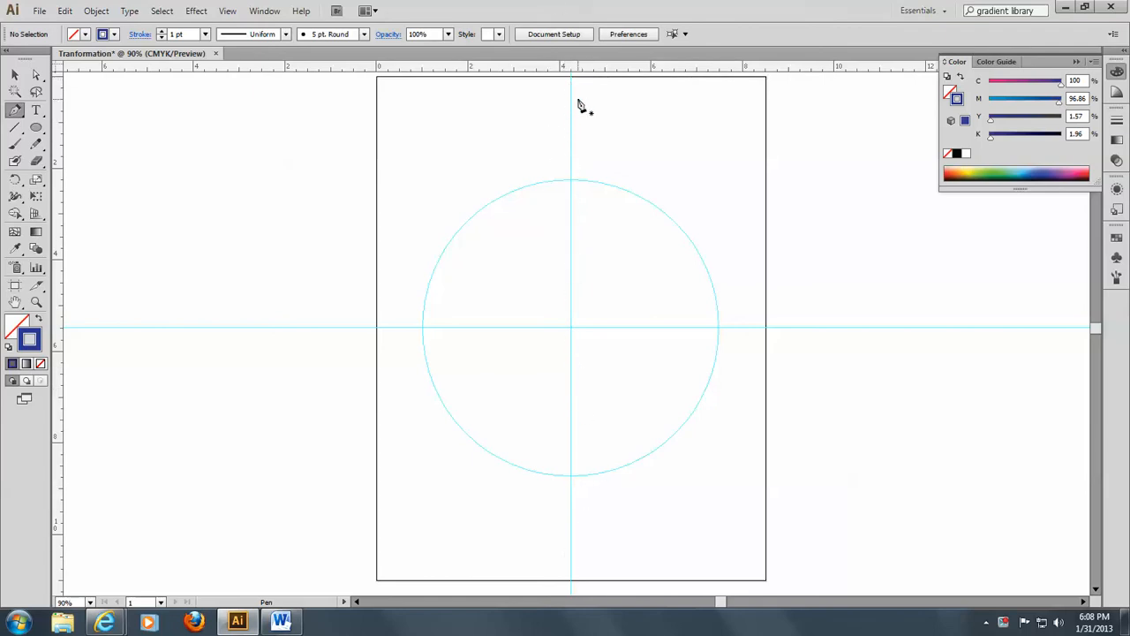
mouse_move(576, 140)
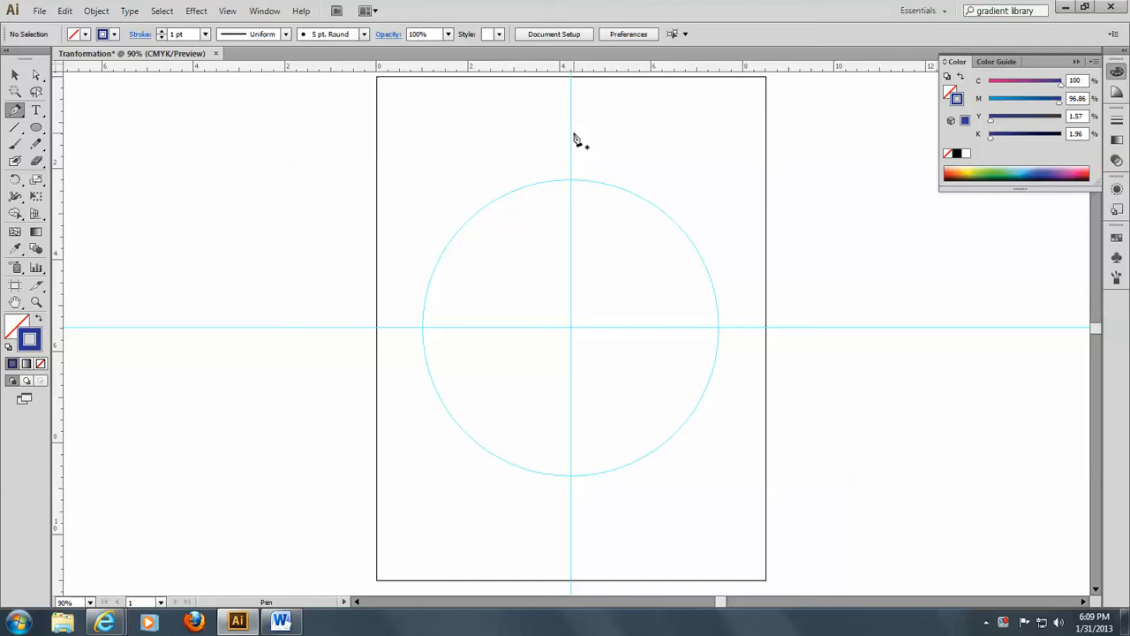
mouse_move(574, 187)
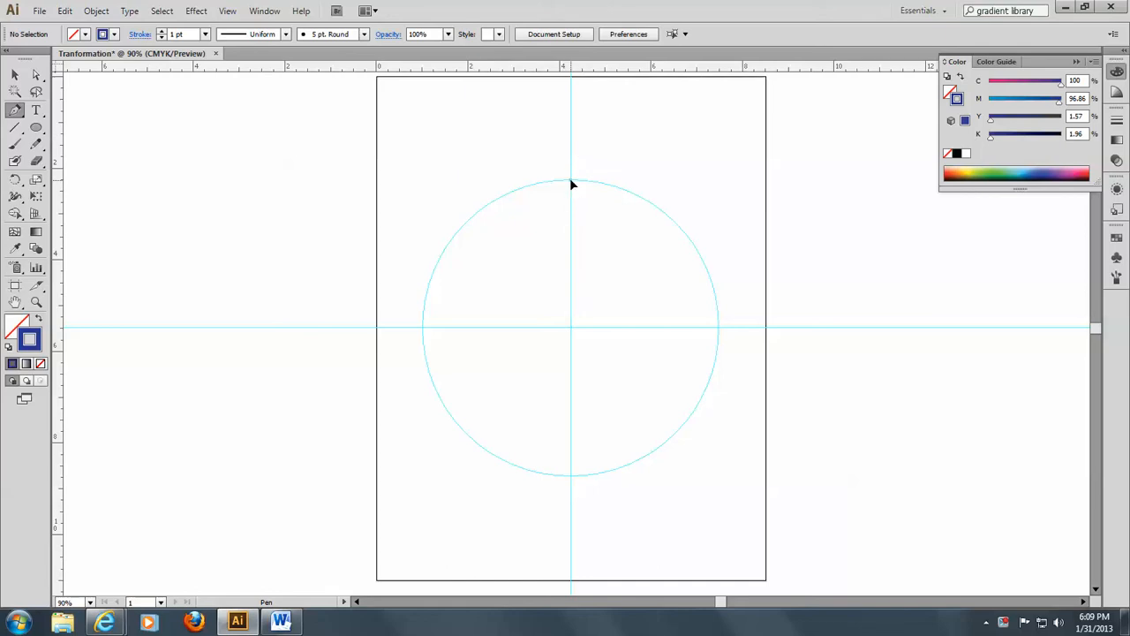
Place the first anchor point where the vertical guide meets the circle's top
click(571, 181)
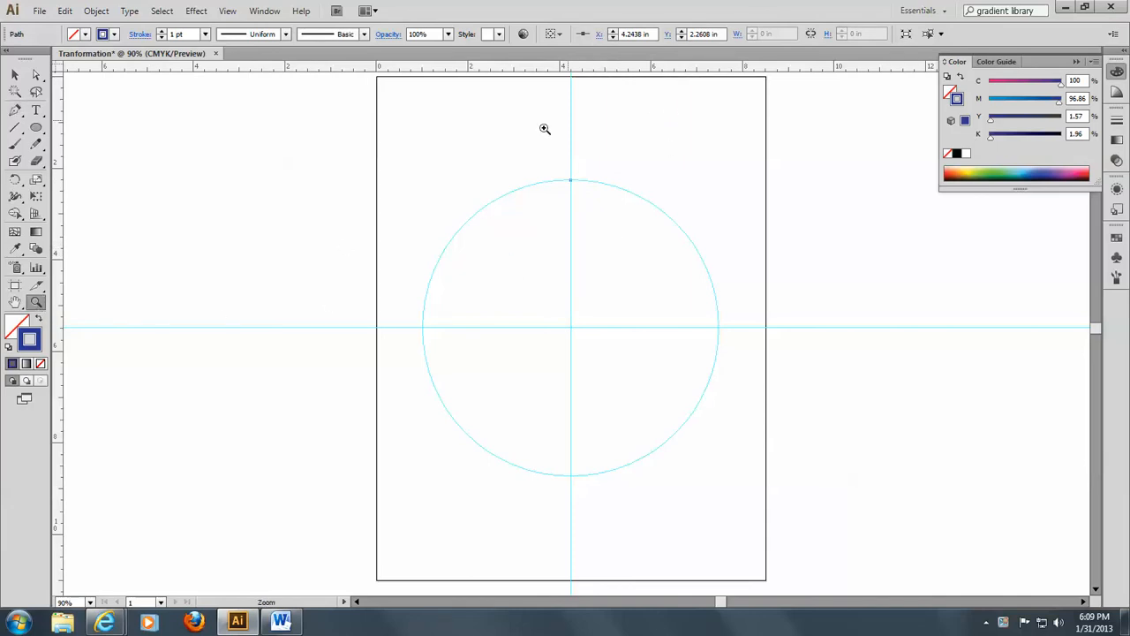
Zoom in on the circle's top to check the anchor, then zoom back out
click(544, 129)
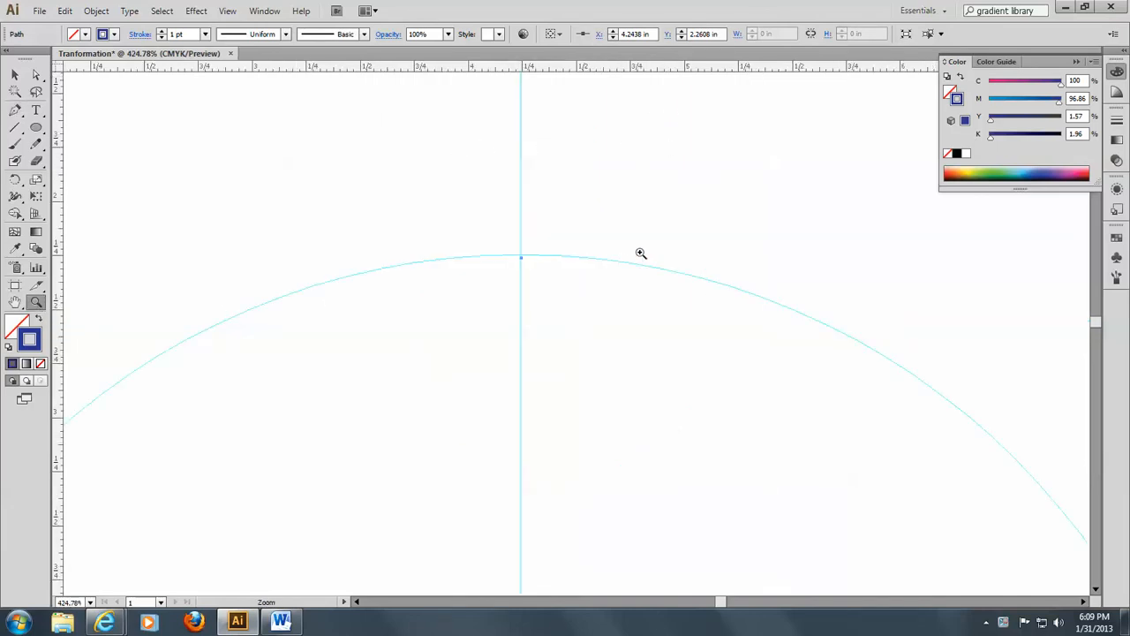
click(14, 74)
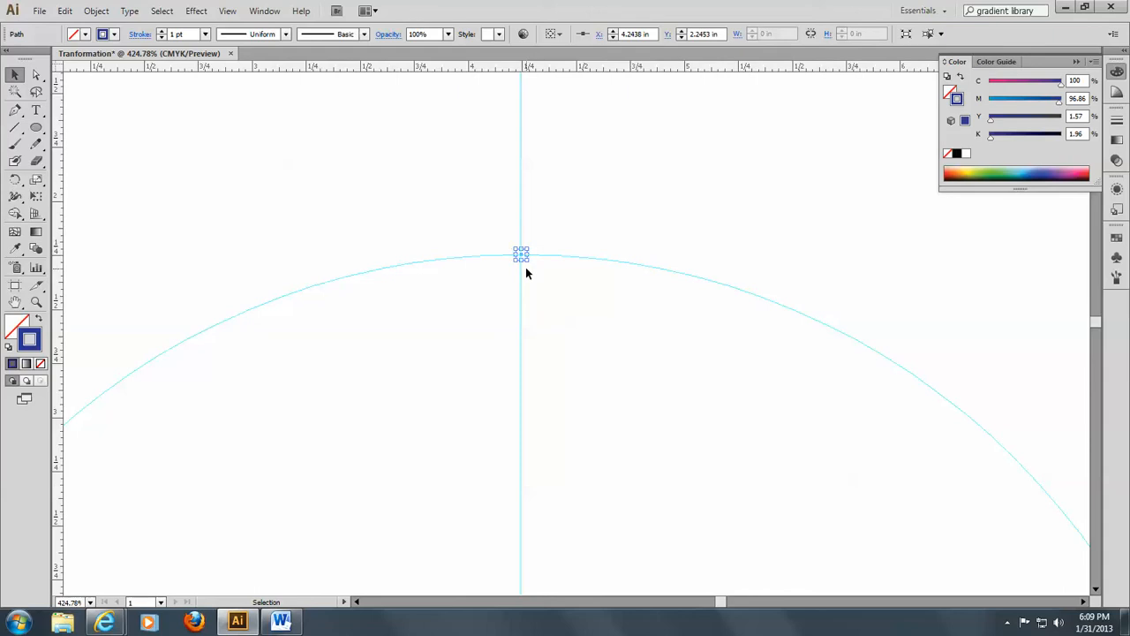
mouse_move(732, 265)
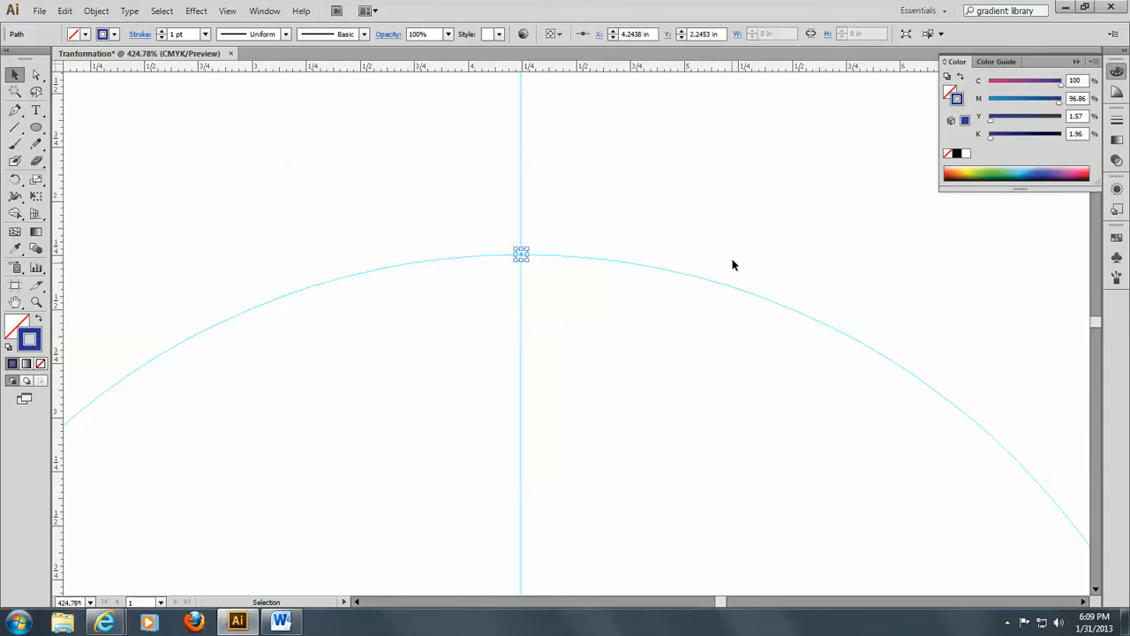
mouse_move(737, 193)
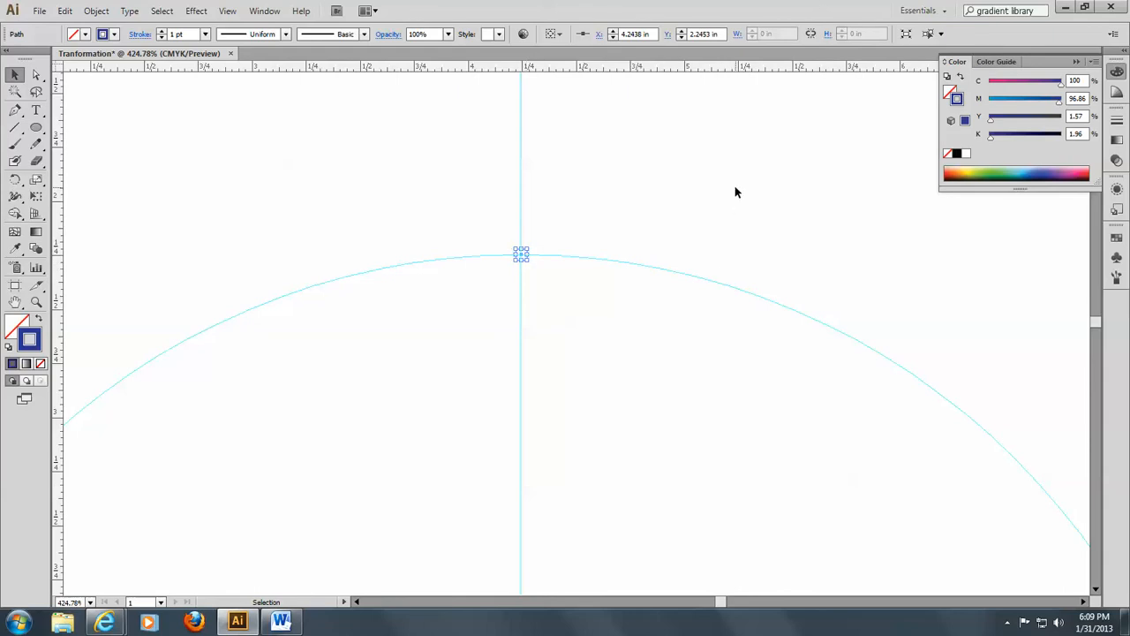
click(36, 74)
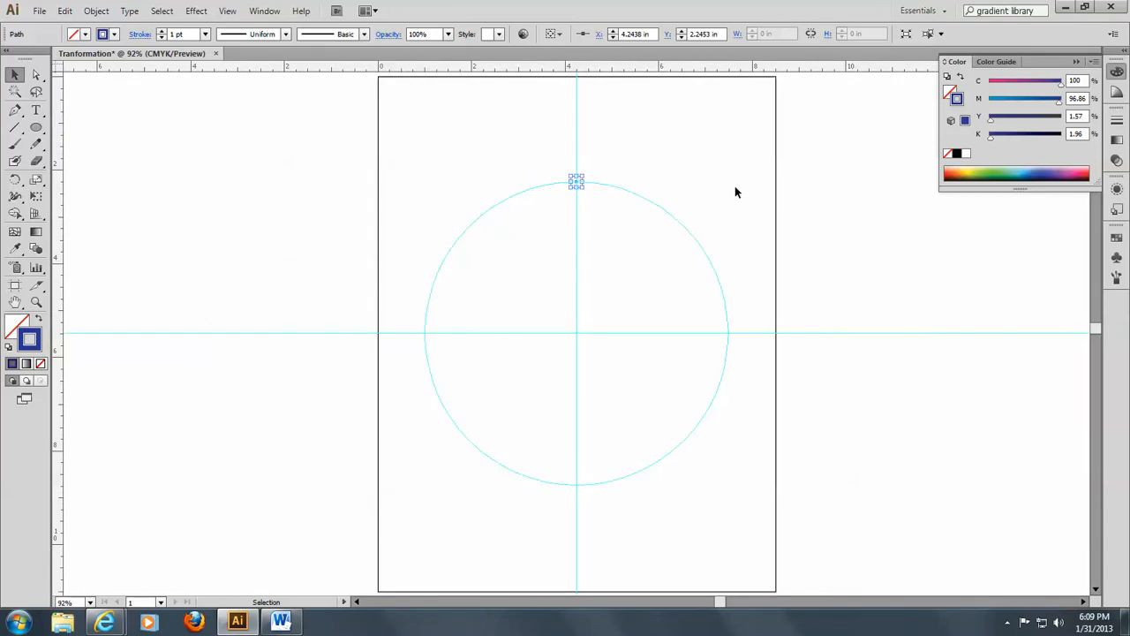
mouse_move(208, 73)
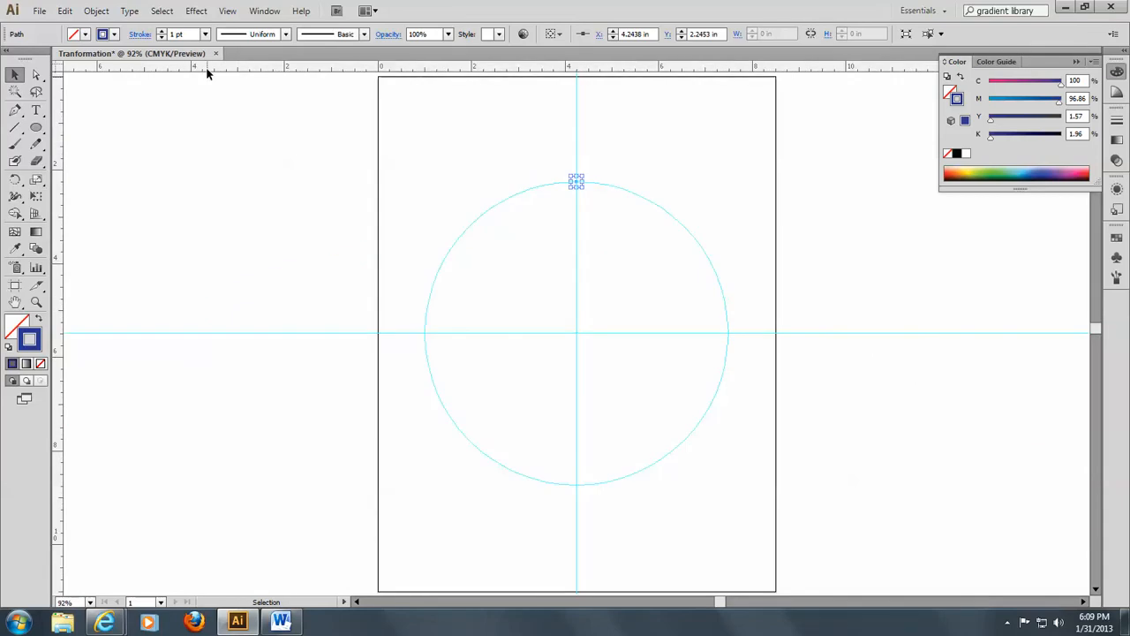
mouse_move(585, 196)
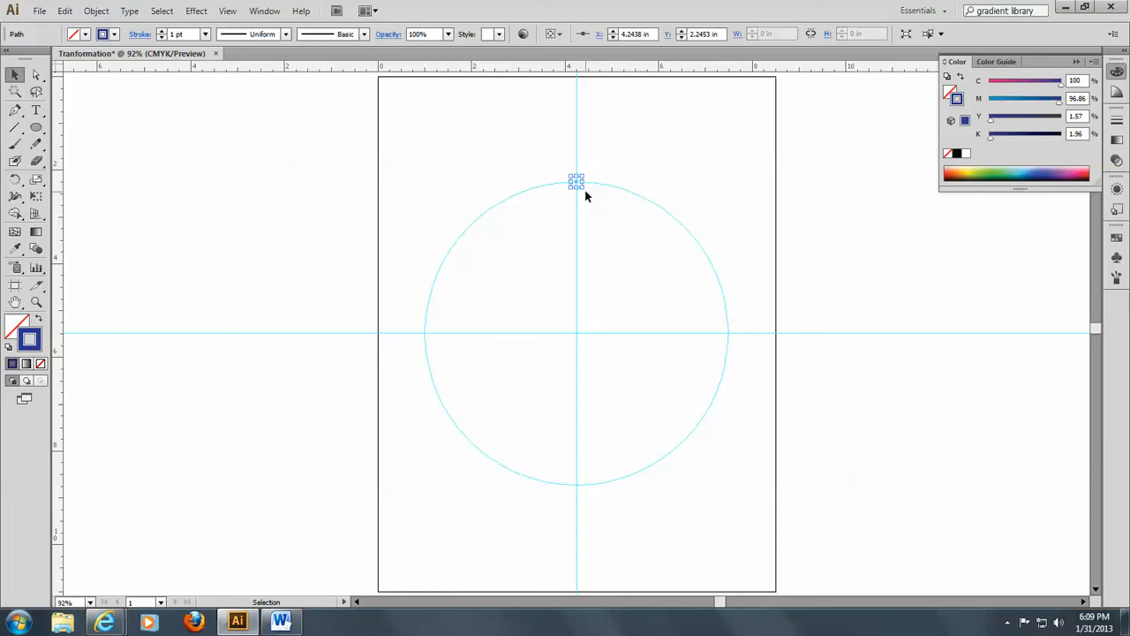
mouse_move(578, 184)
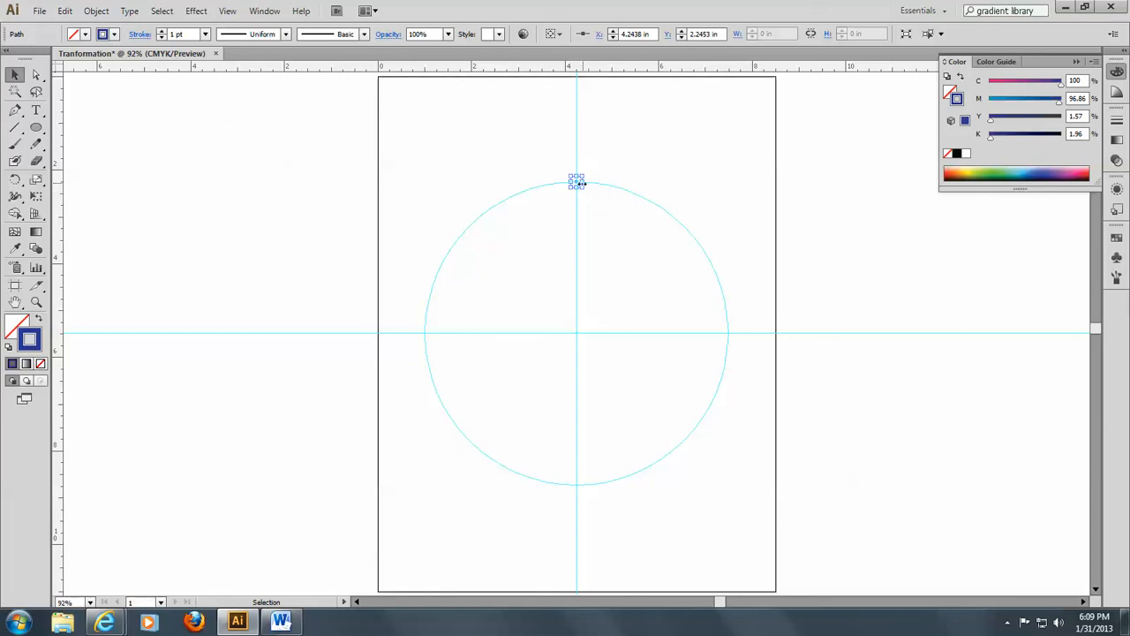
mouse_move(467, 264)
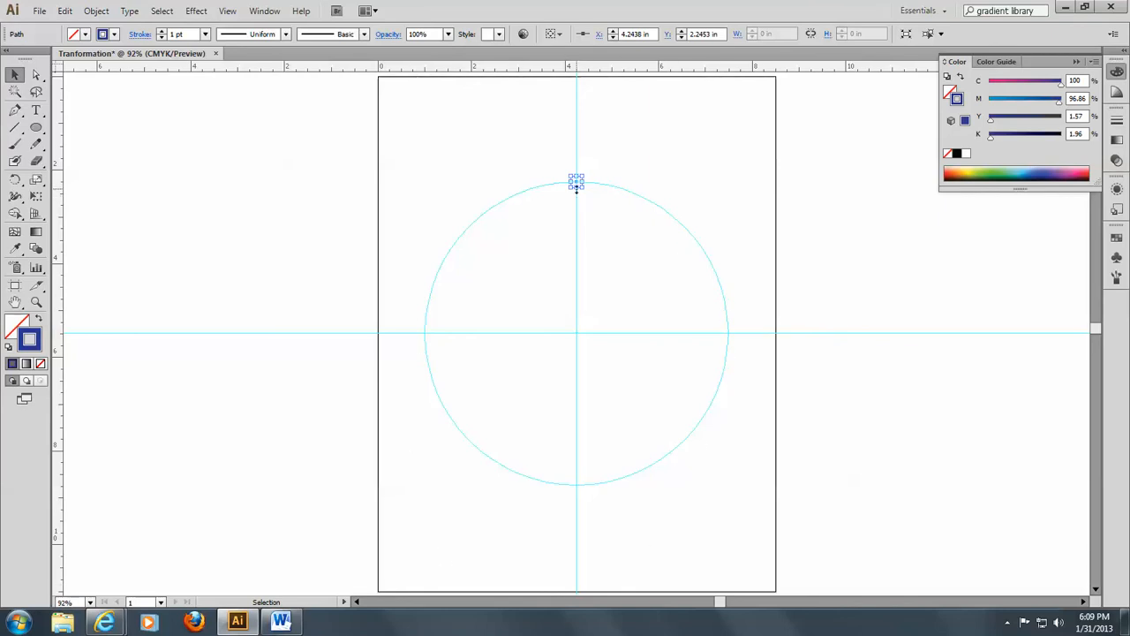
mouse_move(212, 222)
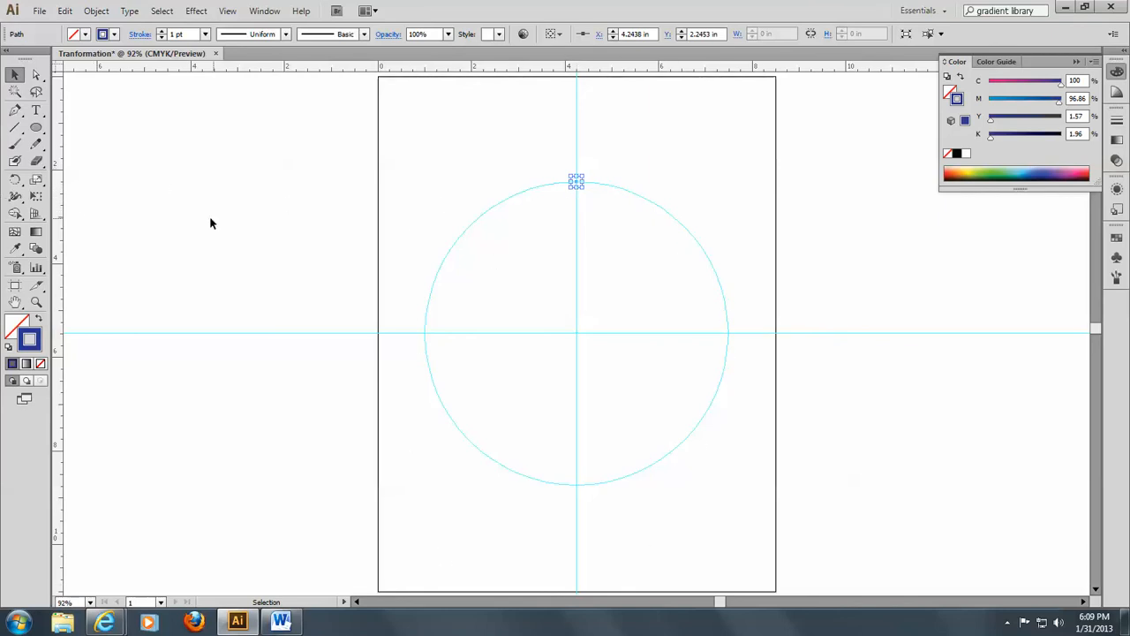
mouse_move(15, 180)
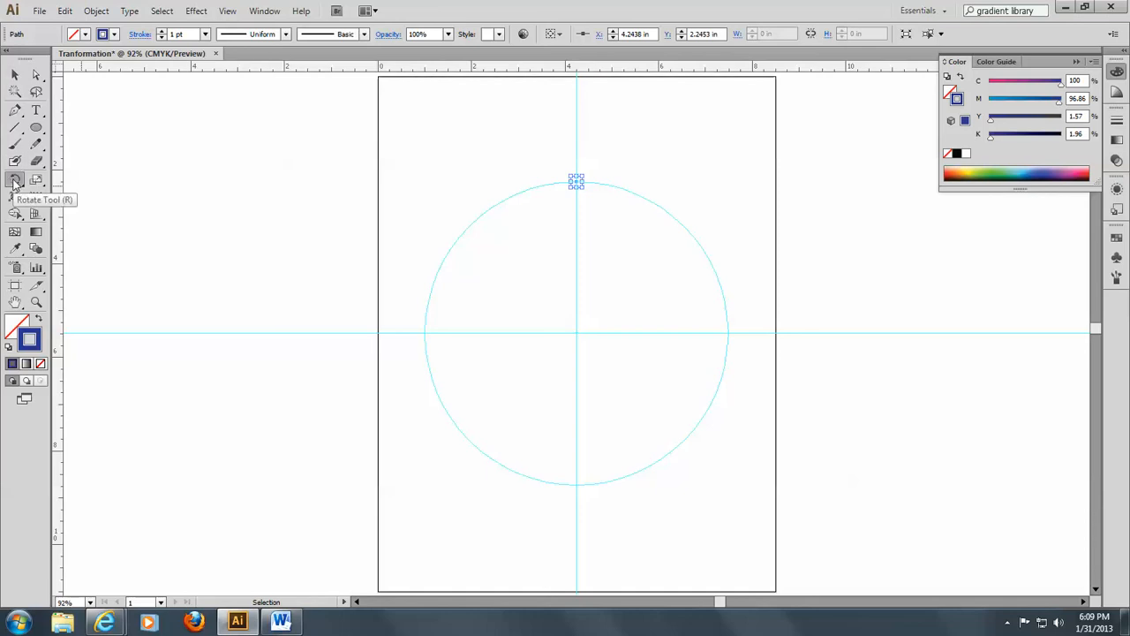
Use the Rotate tool to copy the top point 60 degrees around the centre
click(15, 180)
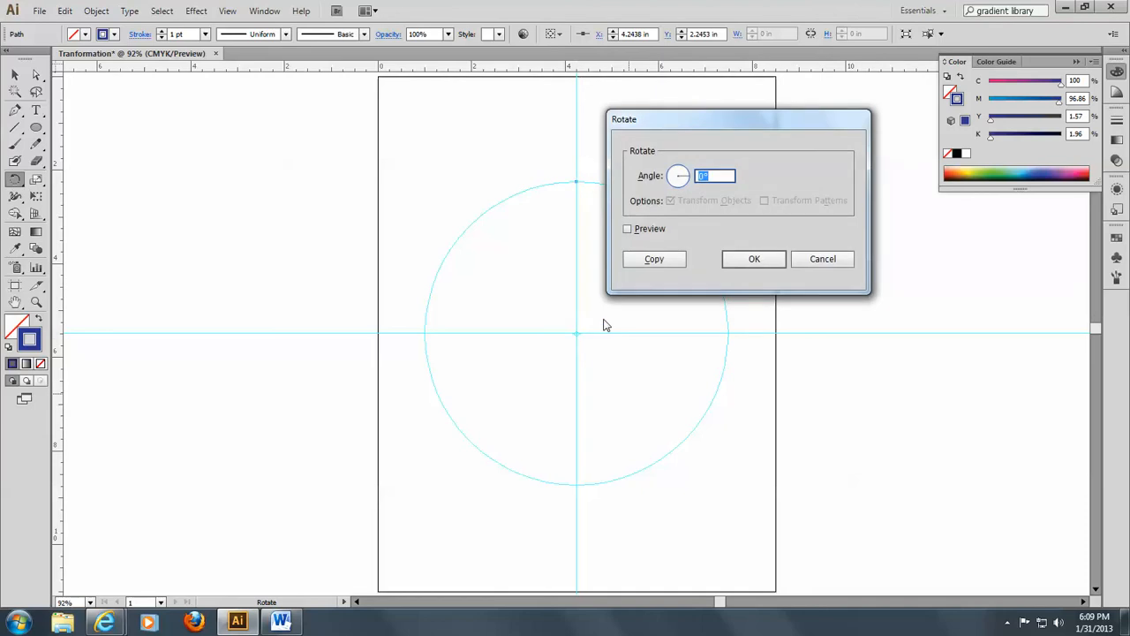
mouse_move(717, 188)
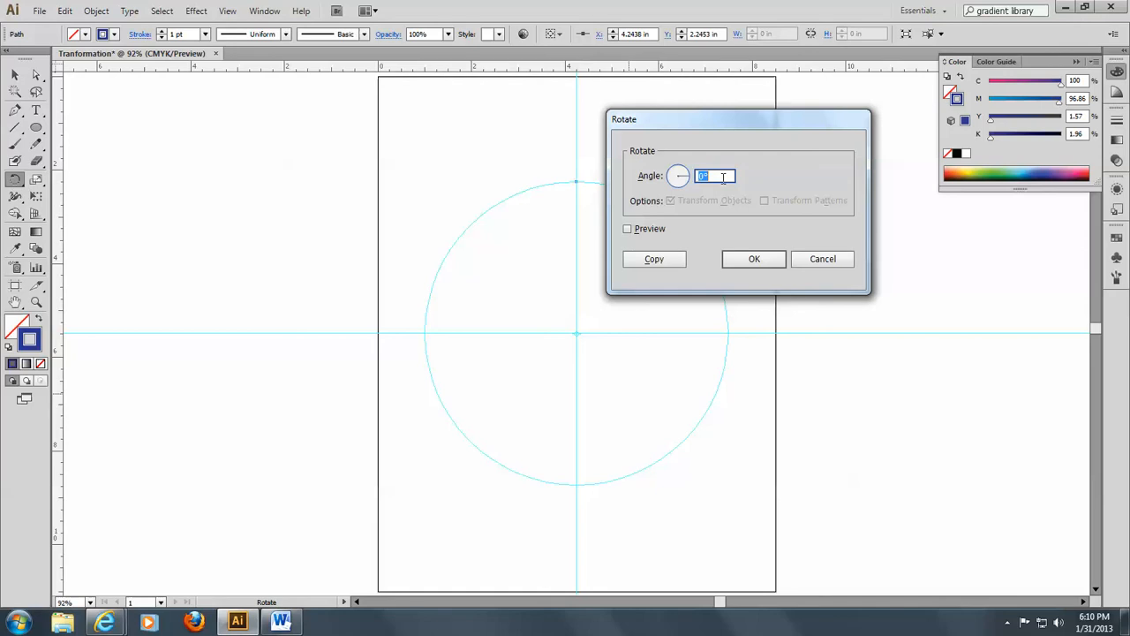
text(60)
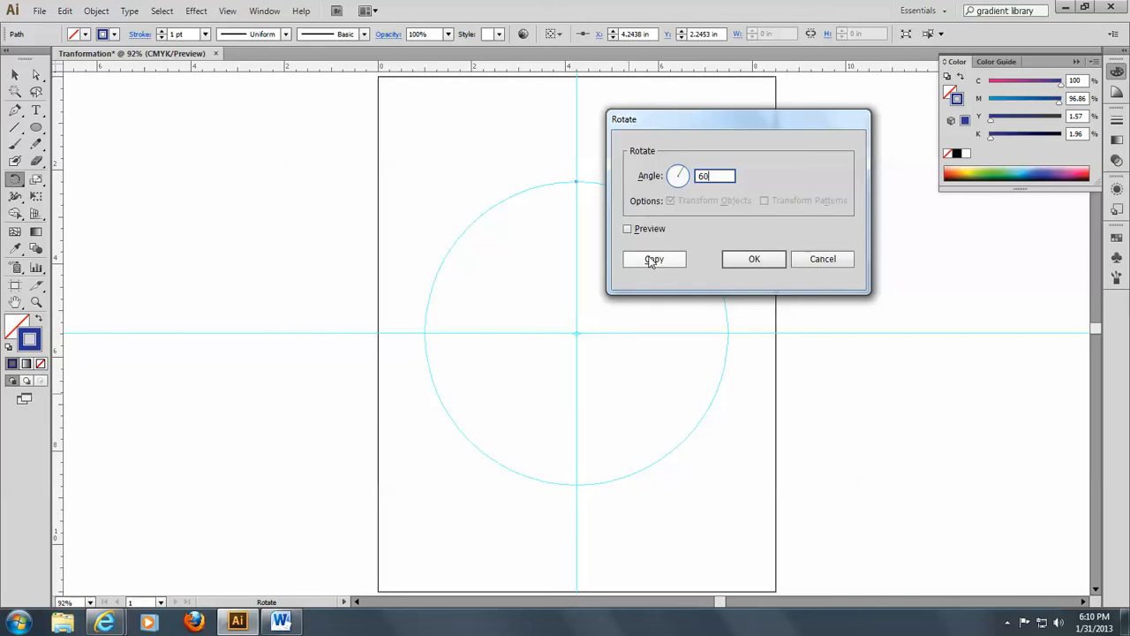
click(654, 259)
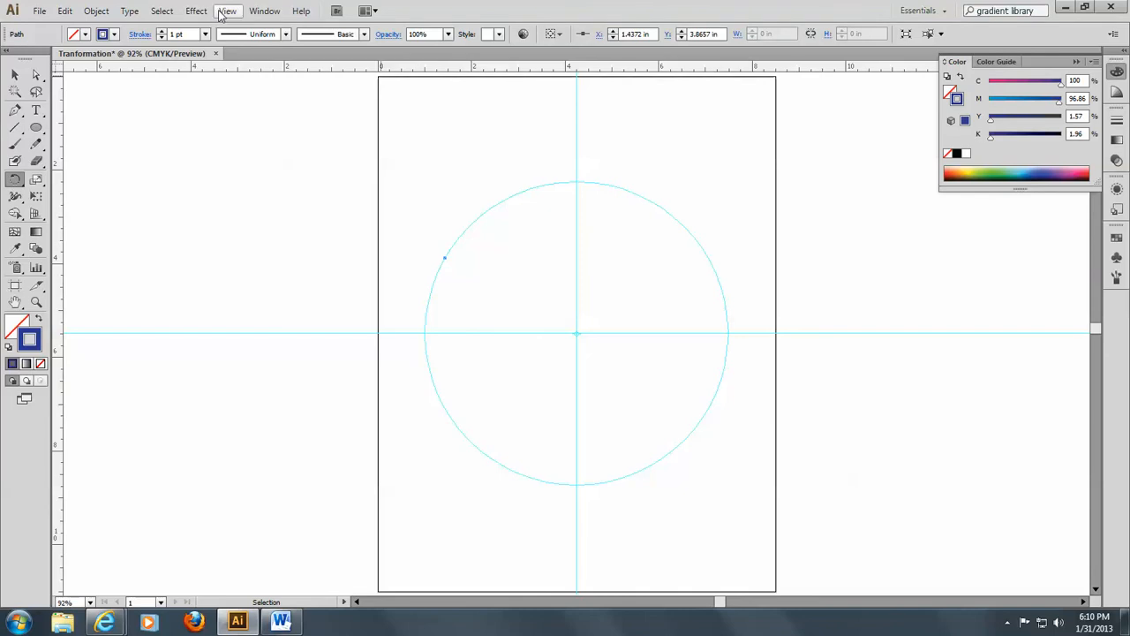
Switch the artwork view to Outline mode
click(227, 10)
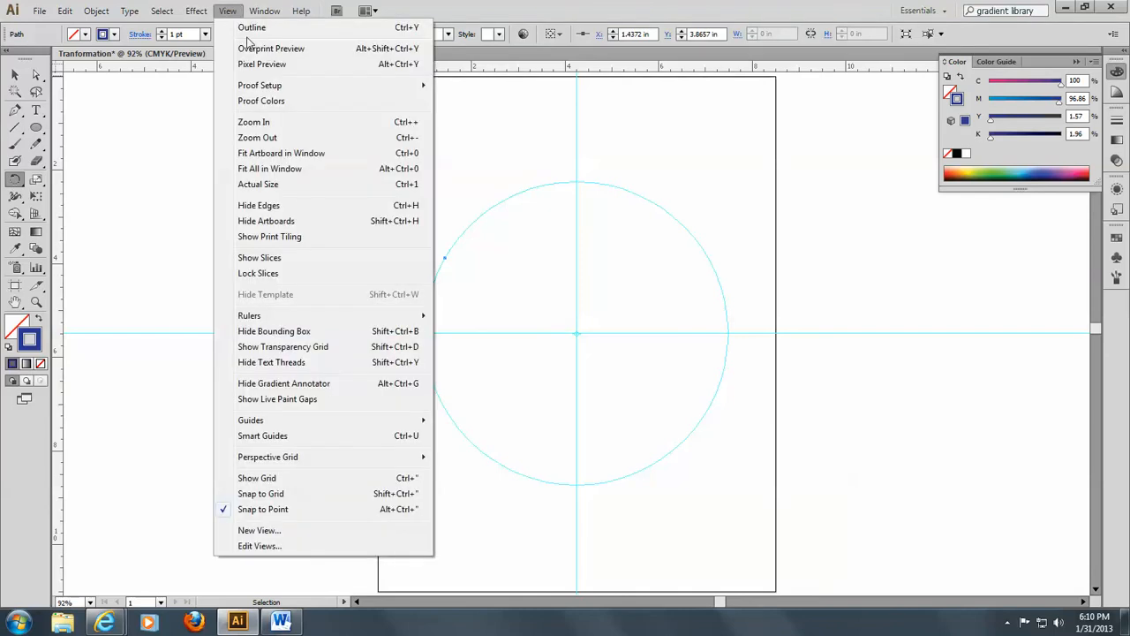
click(251, 26)
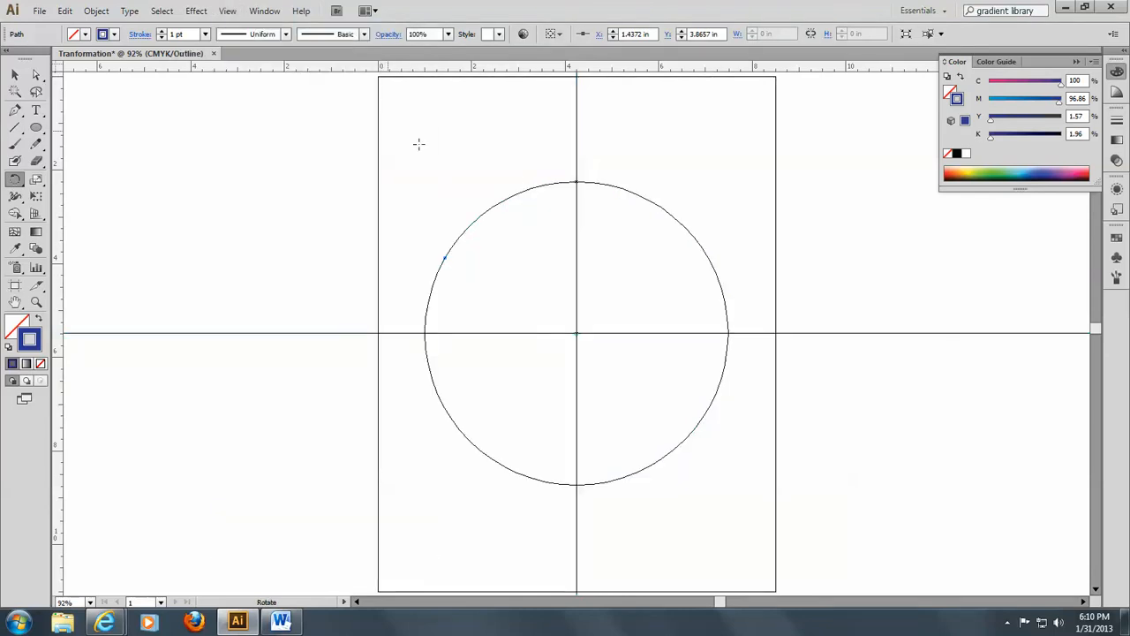
mouse_move(545, 145)
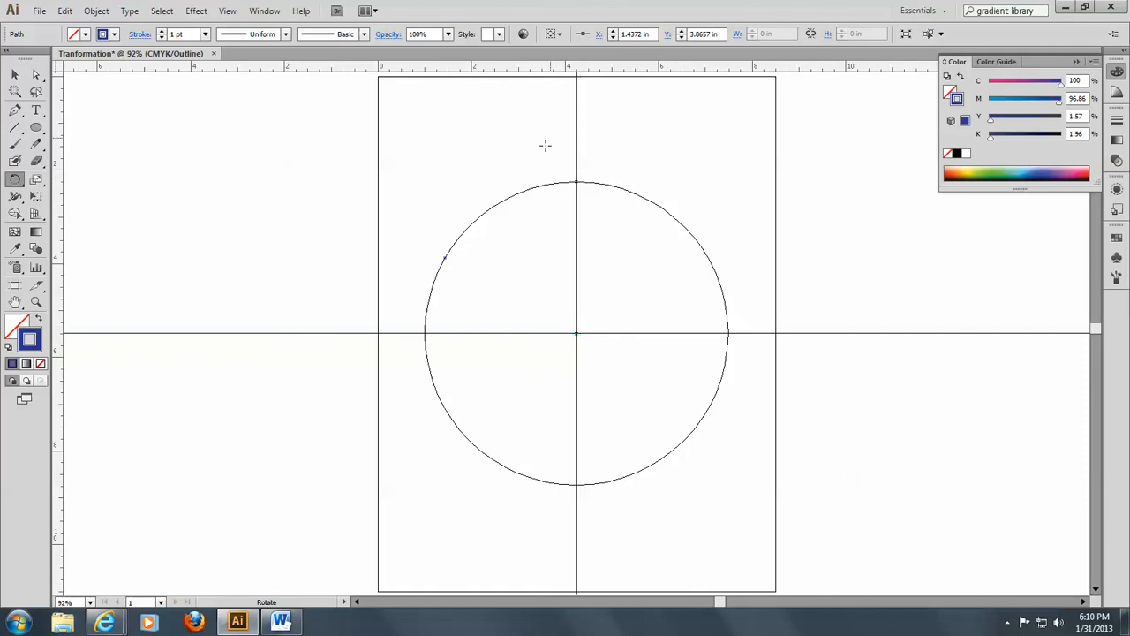
mouse_move(470, 255)
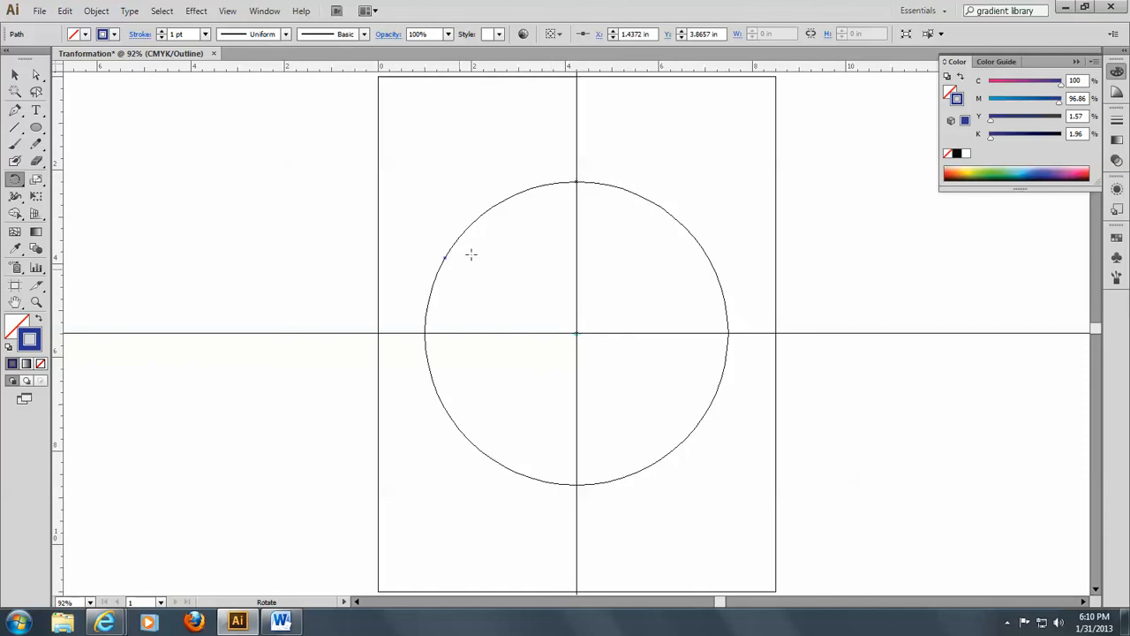
mouse_move(434, 148)
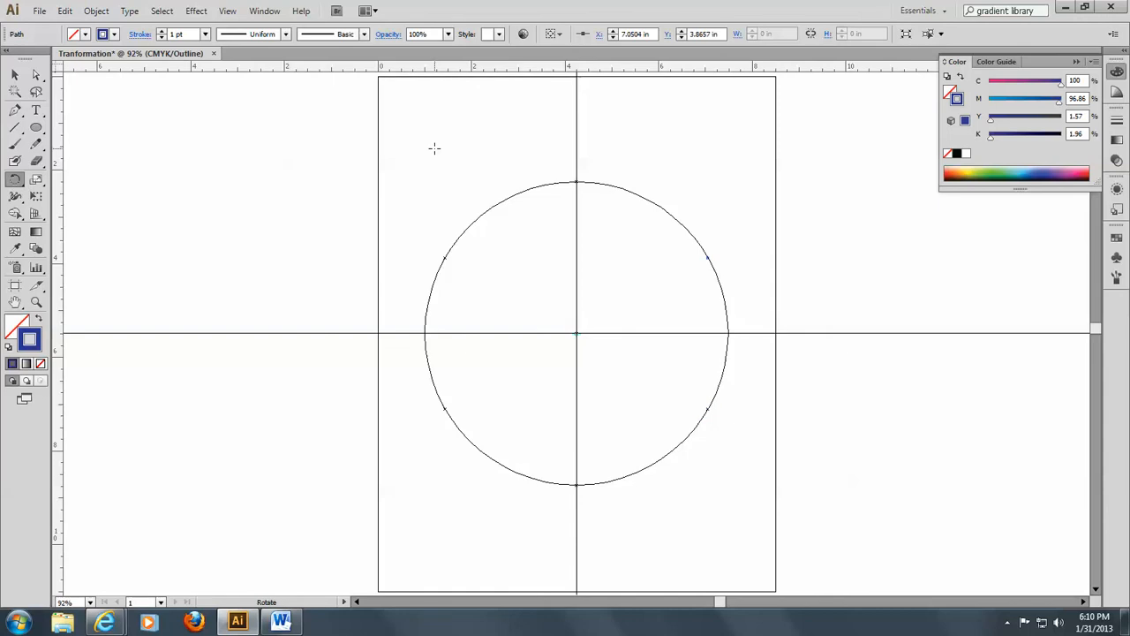
mouse_move(442, 368)
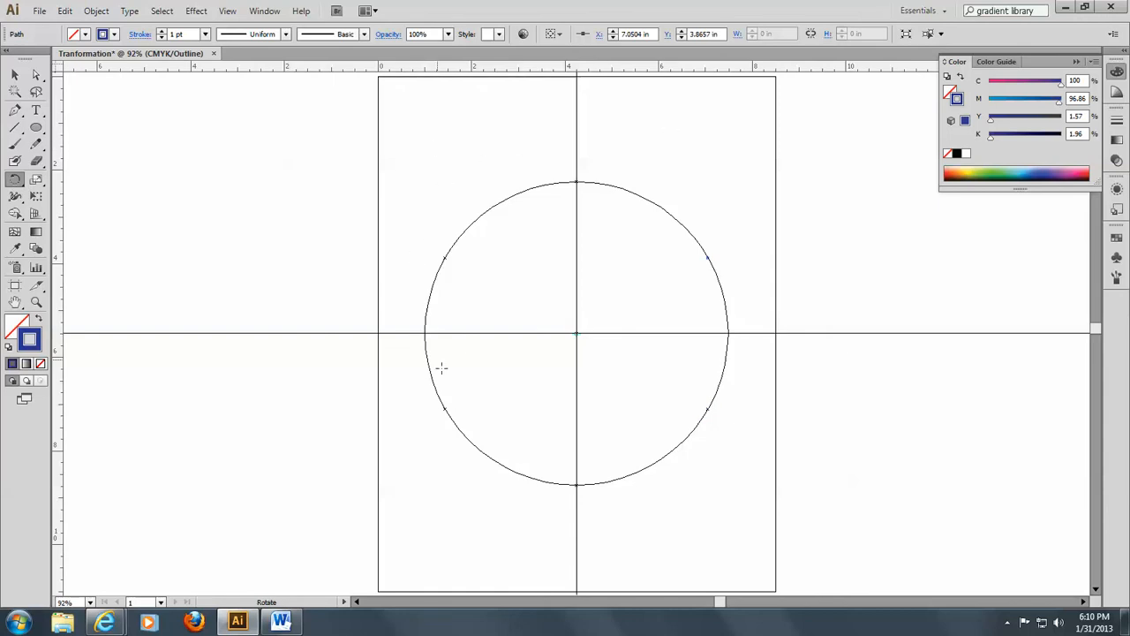
mouse_move(555, 199)
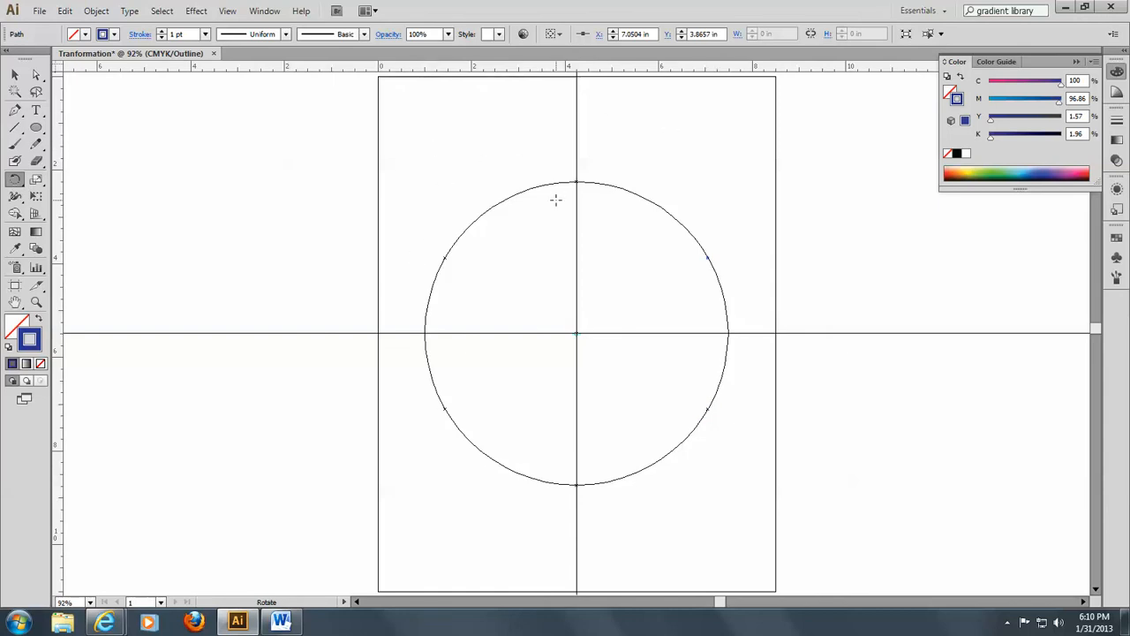
mouse_move(609, 200)
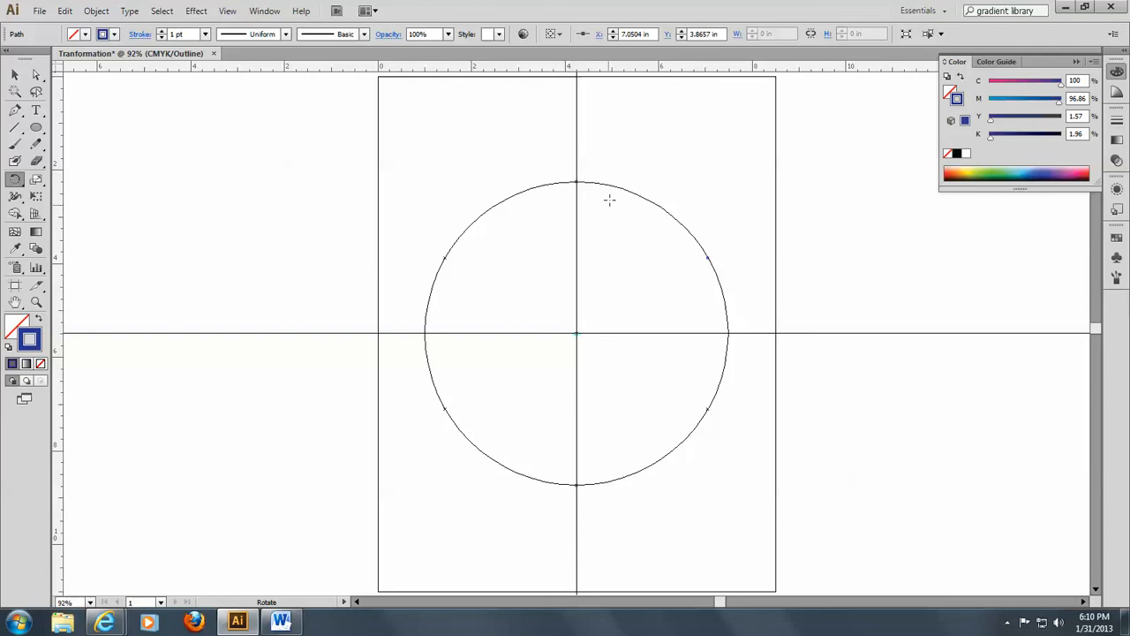
mouse_move(611, 229)
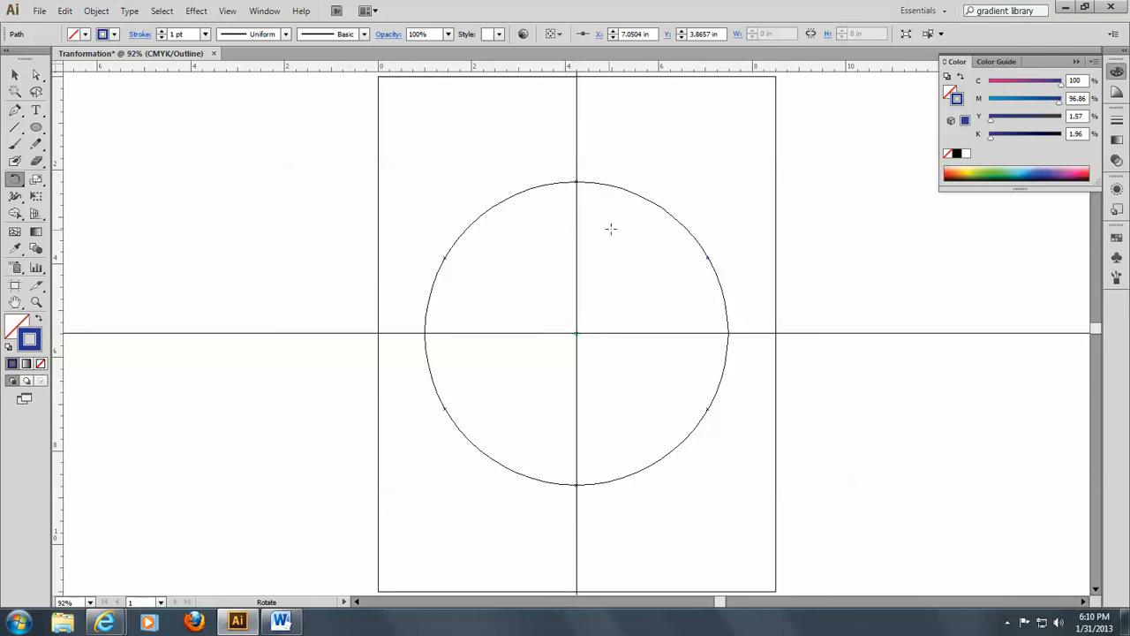
mouse_move(590, 134)
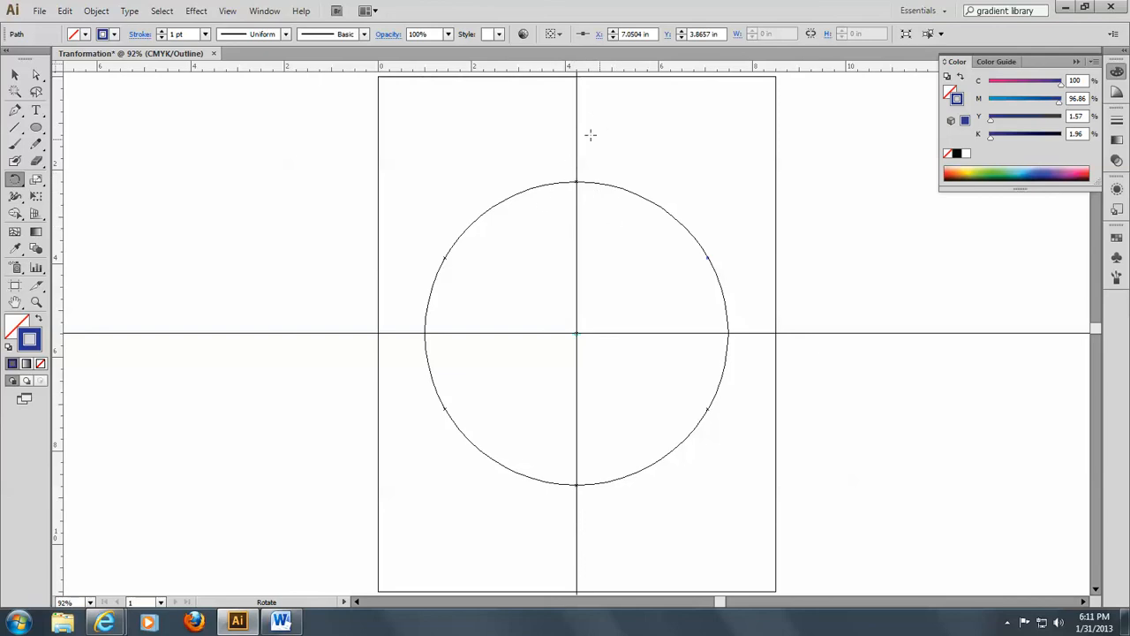
mouse_move(563, 204)
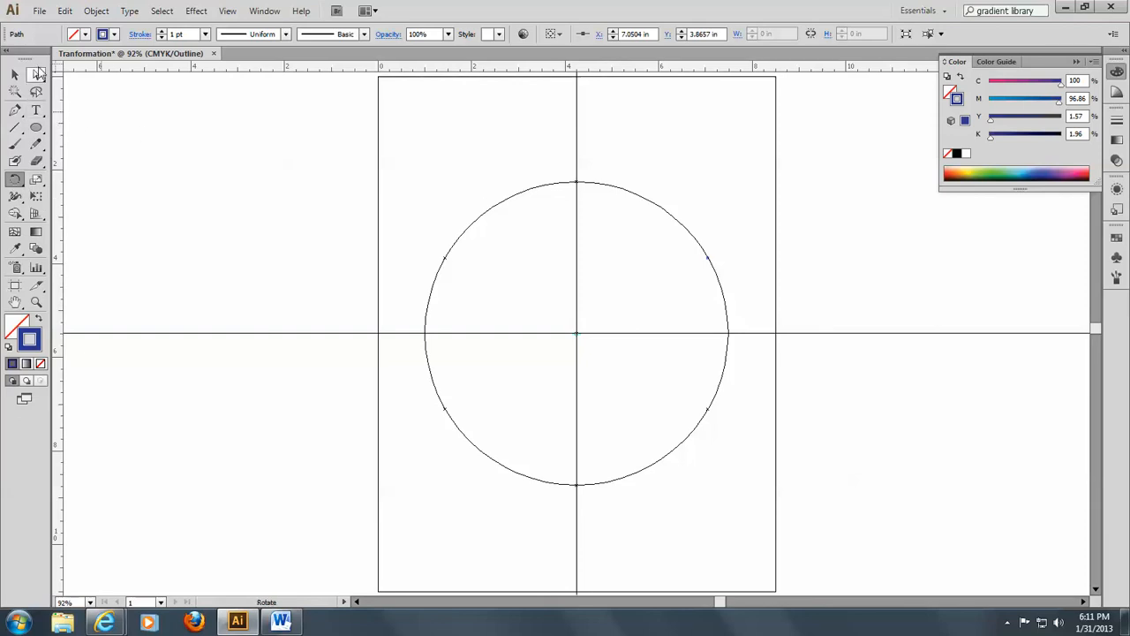
mouse_move(37, 75)
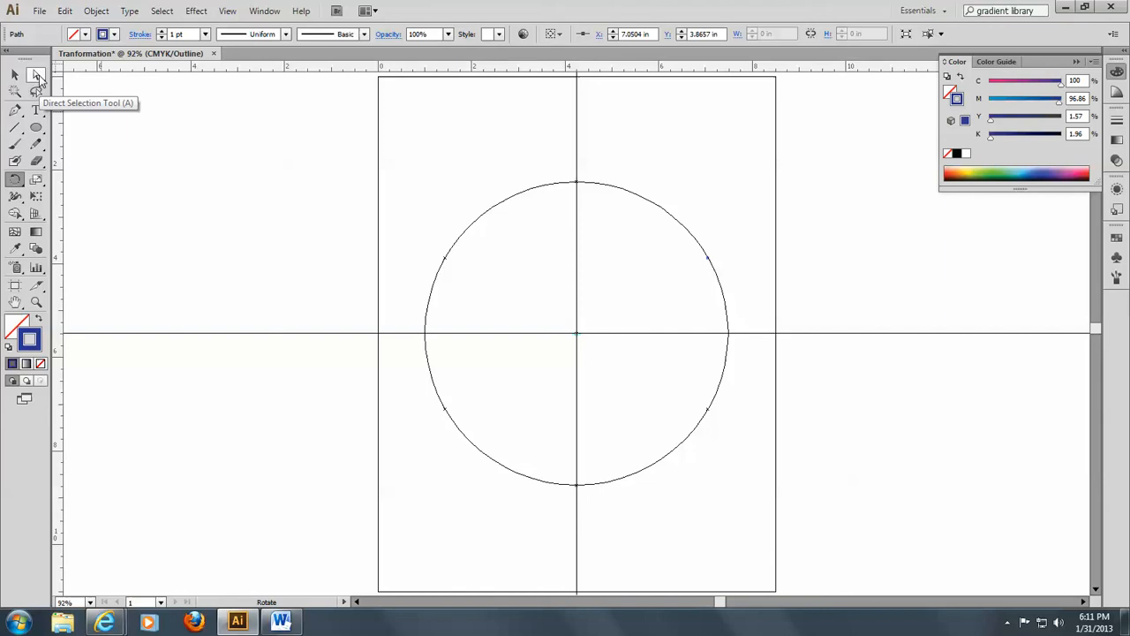
Select the top and upper-right points to join, then select another point pair
click(36, 75)
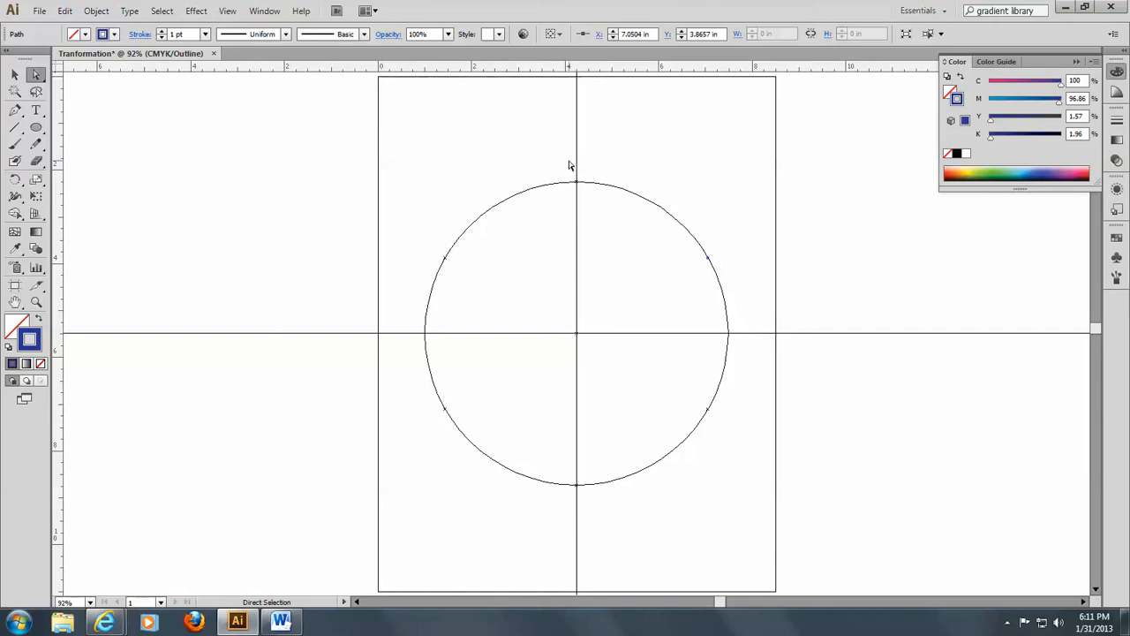
drag(570, 164, 727, 285)
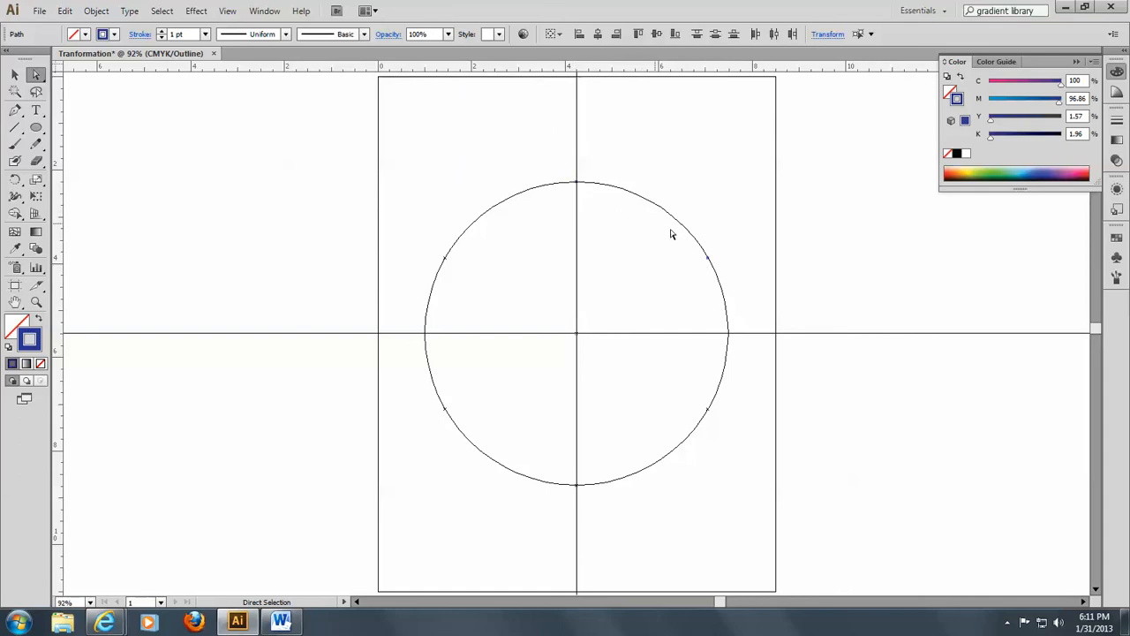
mouse_move(711, 263)
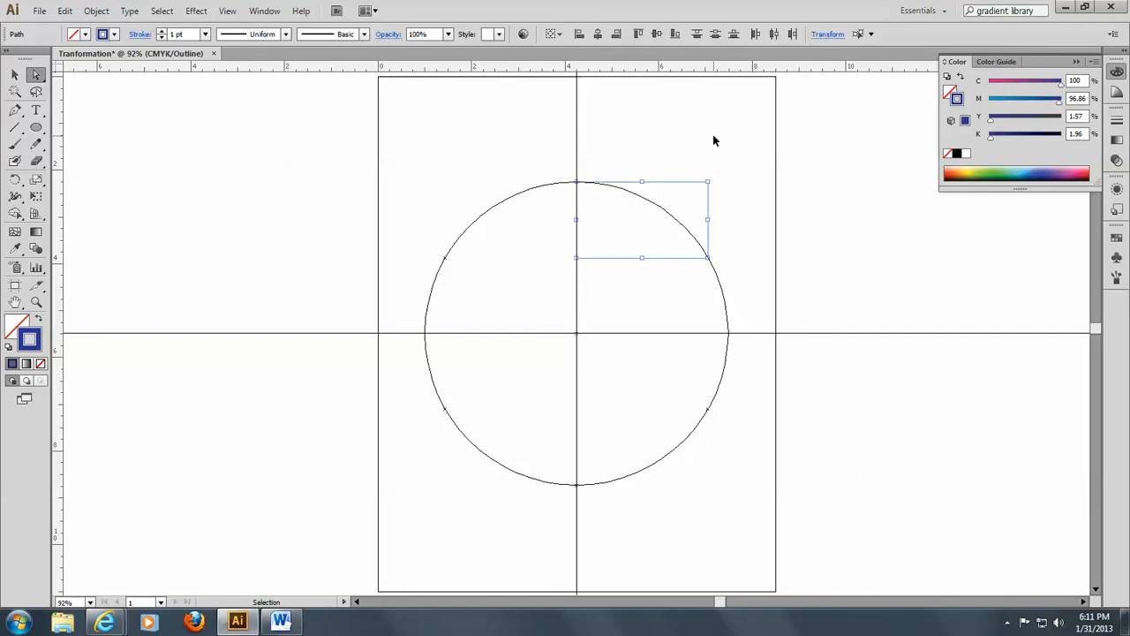
click(14, 89)
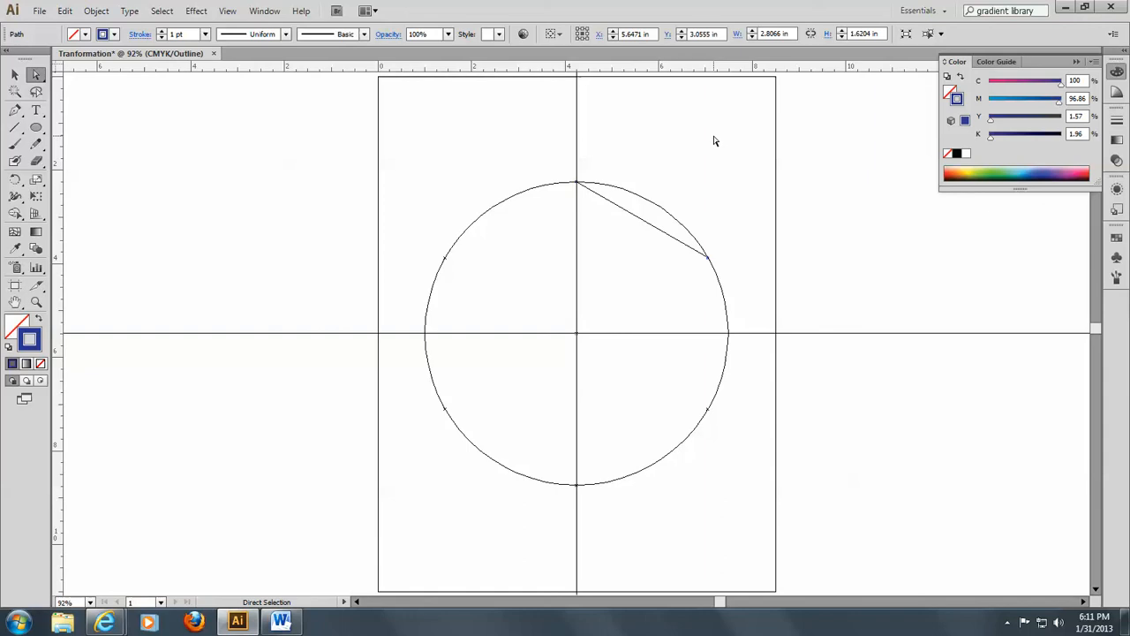
mouse_move(499, 187)
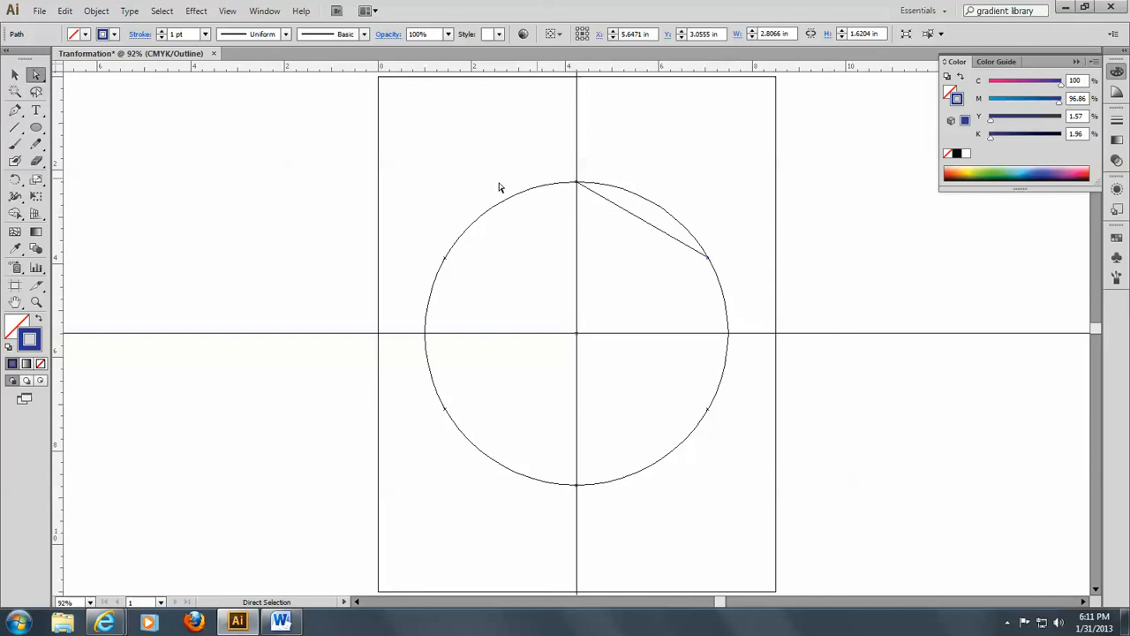
drag(499, 186, 532, 263)
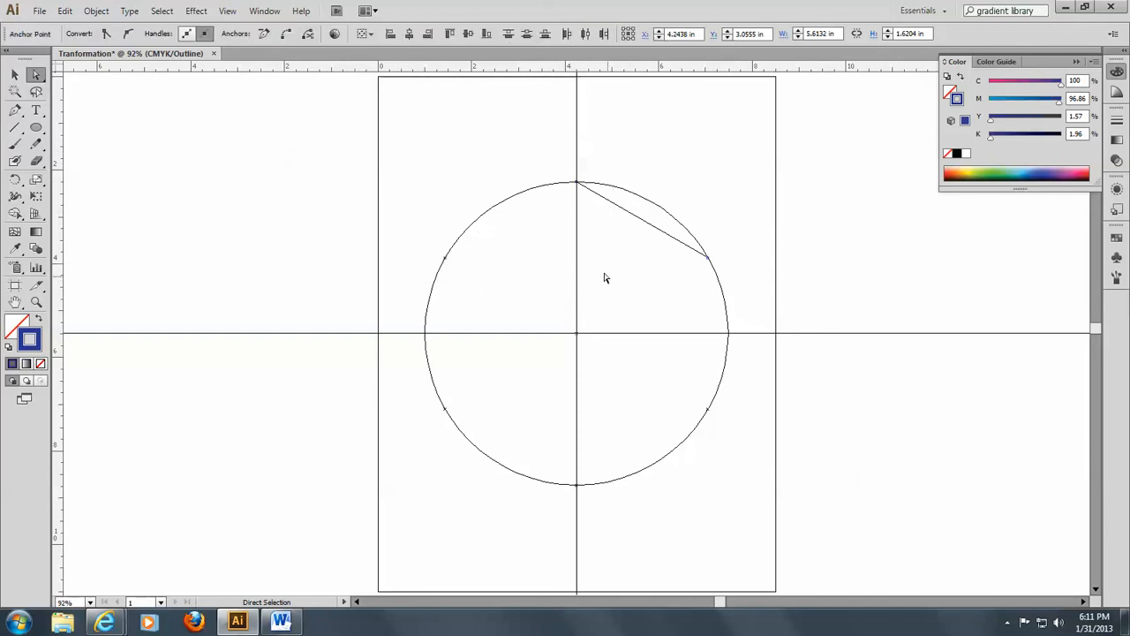
mouse_move(579, 252)
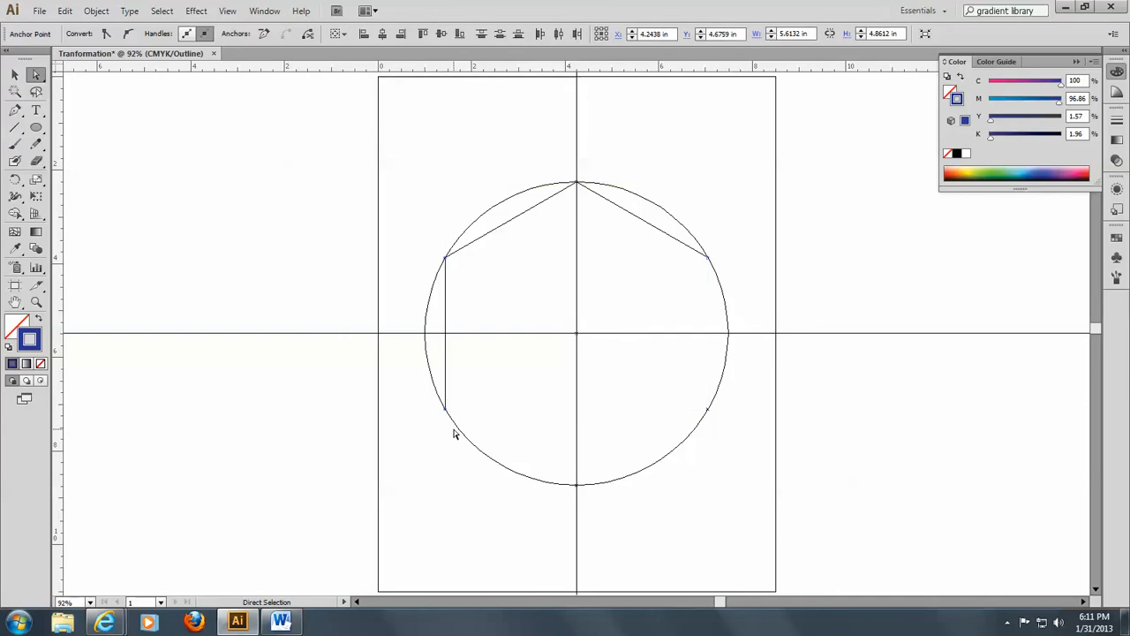
mouse_move(358, 393)
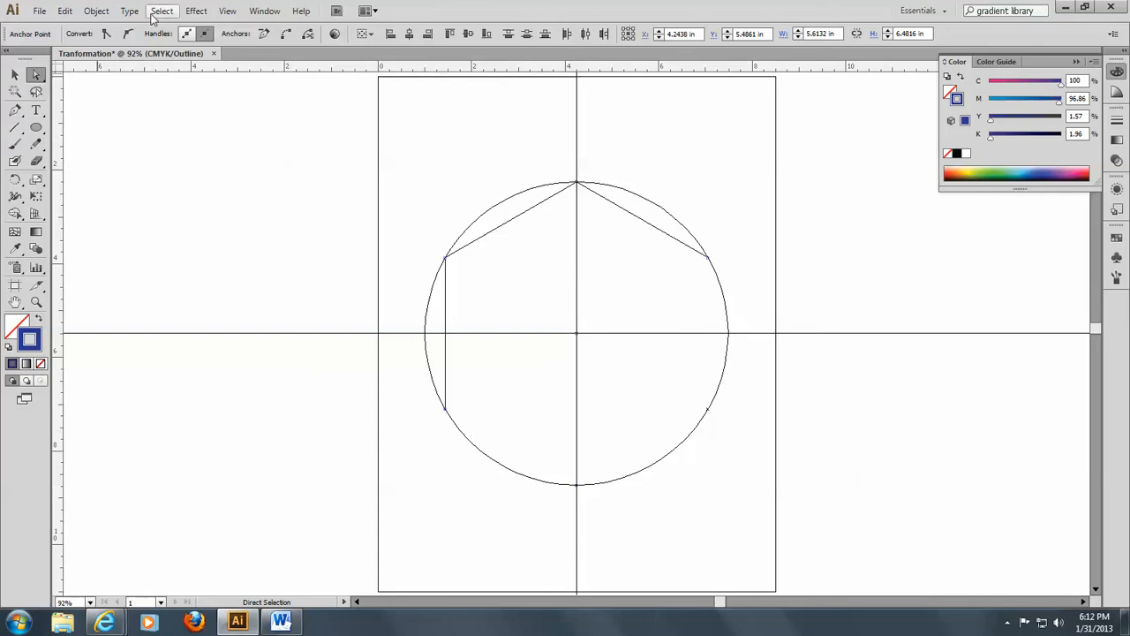
mouse_move(97, 11)
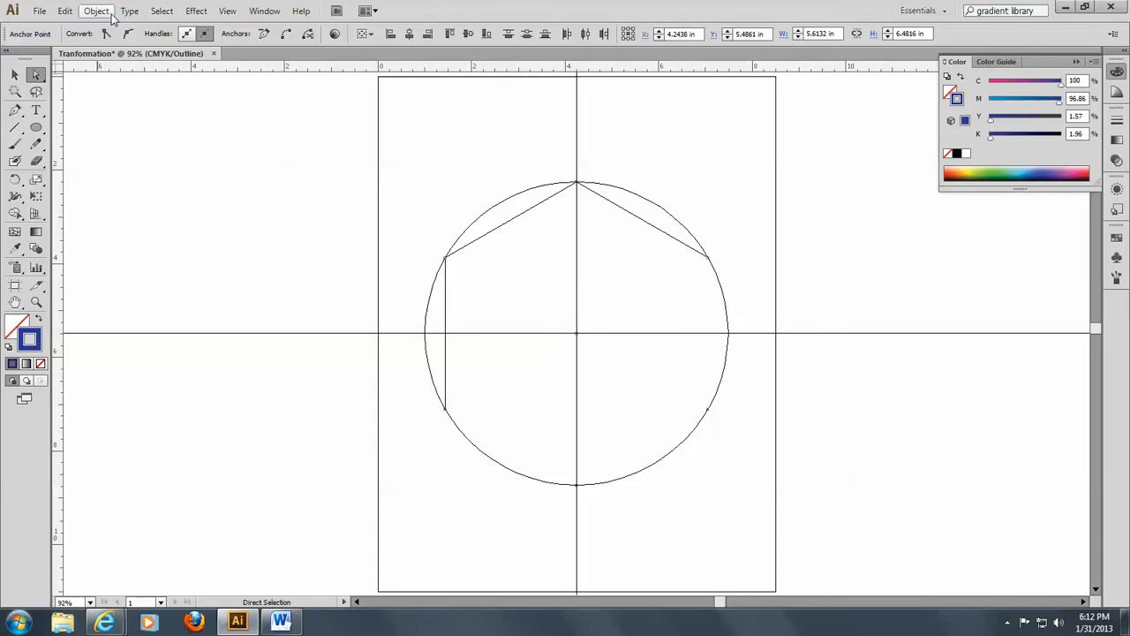
Join the selected points with Object > Path > Join, then select the unconnected right-side points
click(96, 10)
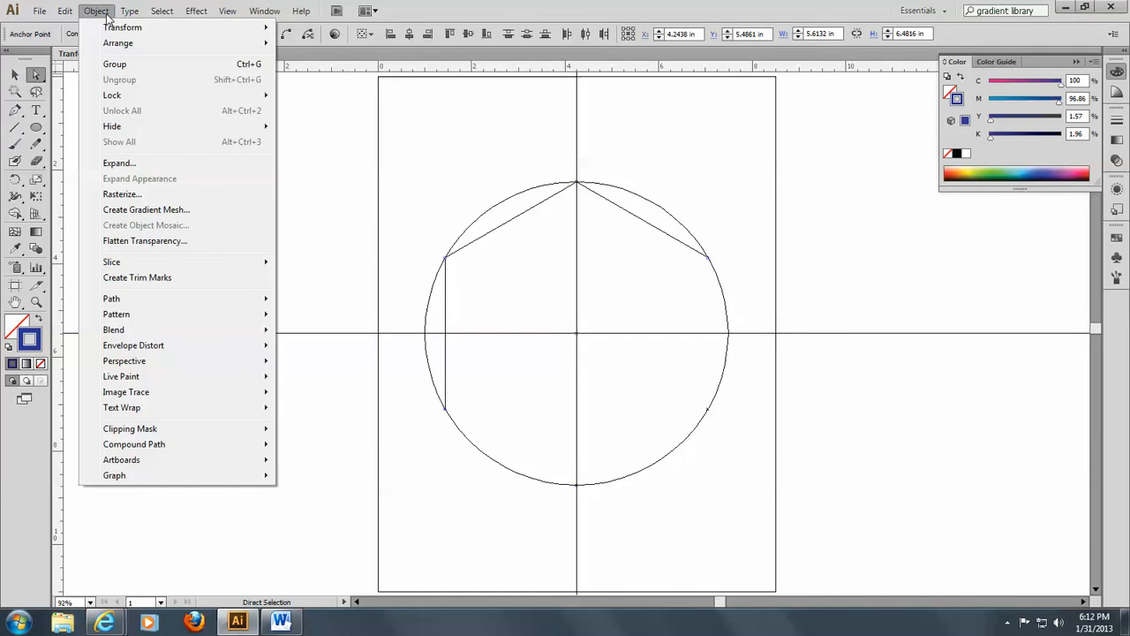
mouse_move(111, 261)
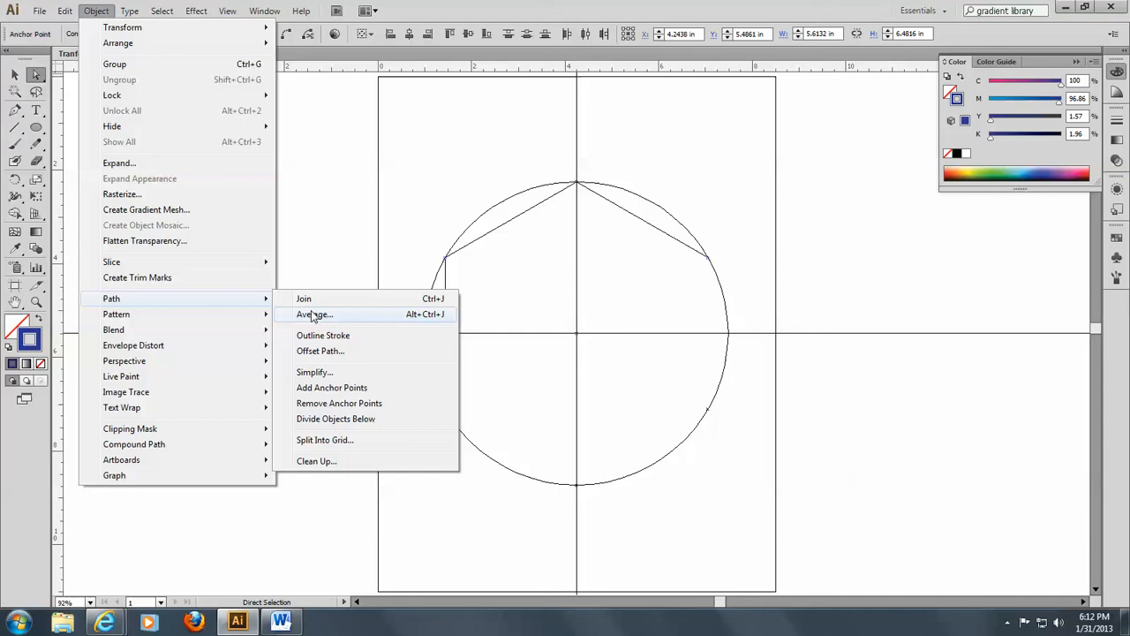
click(303, 298)
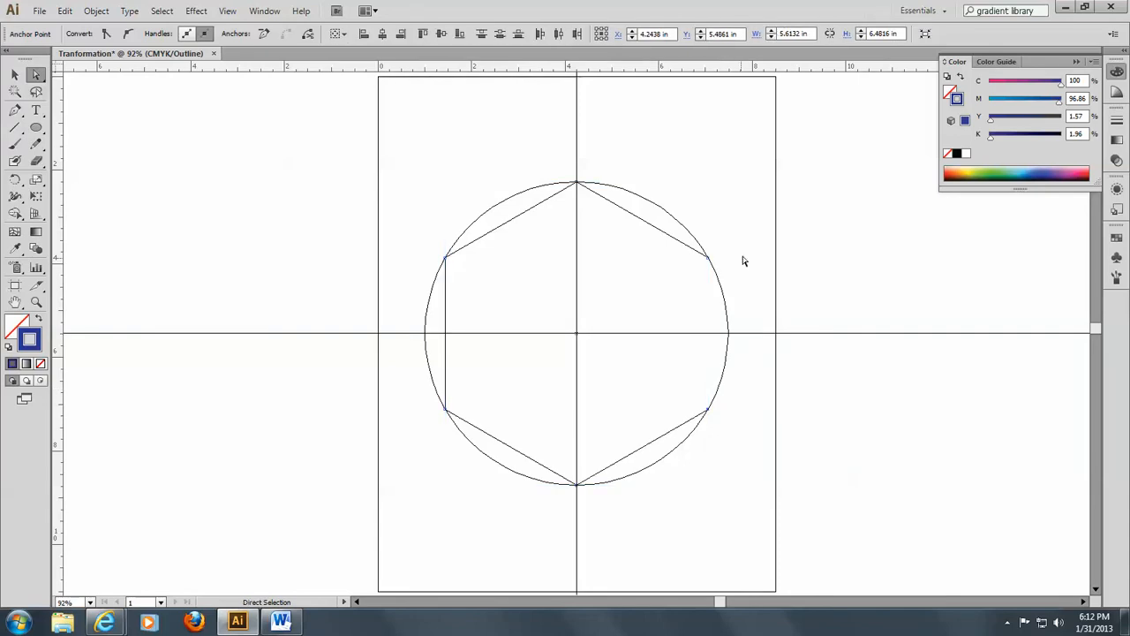
drag(744, 261, 757, 462)
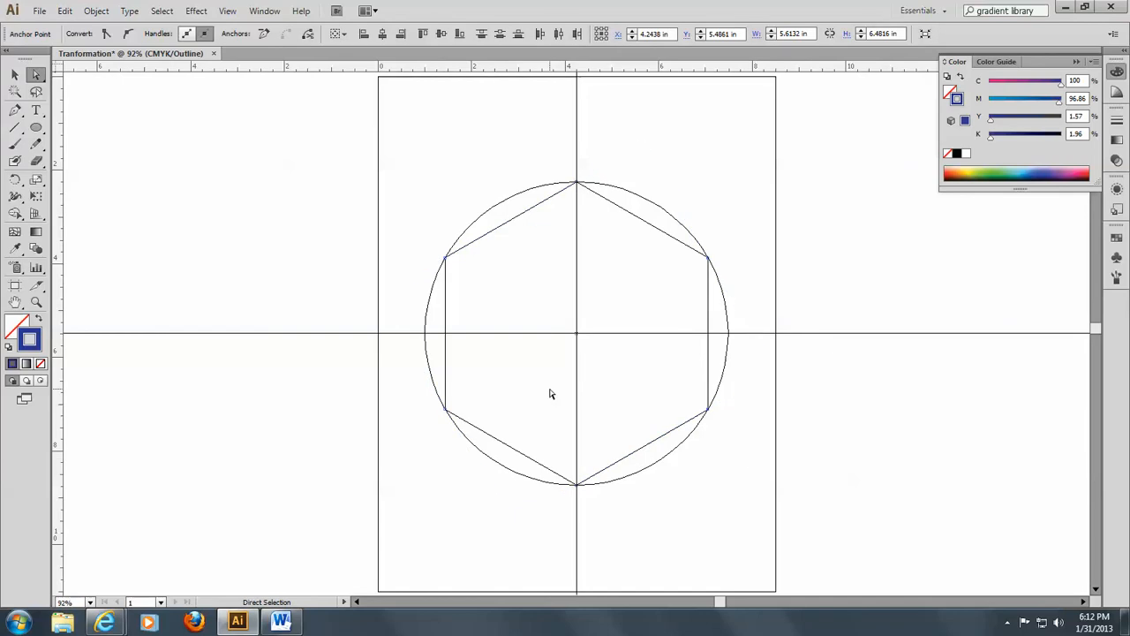
mouse_move(196, 10)
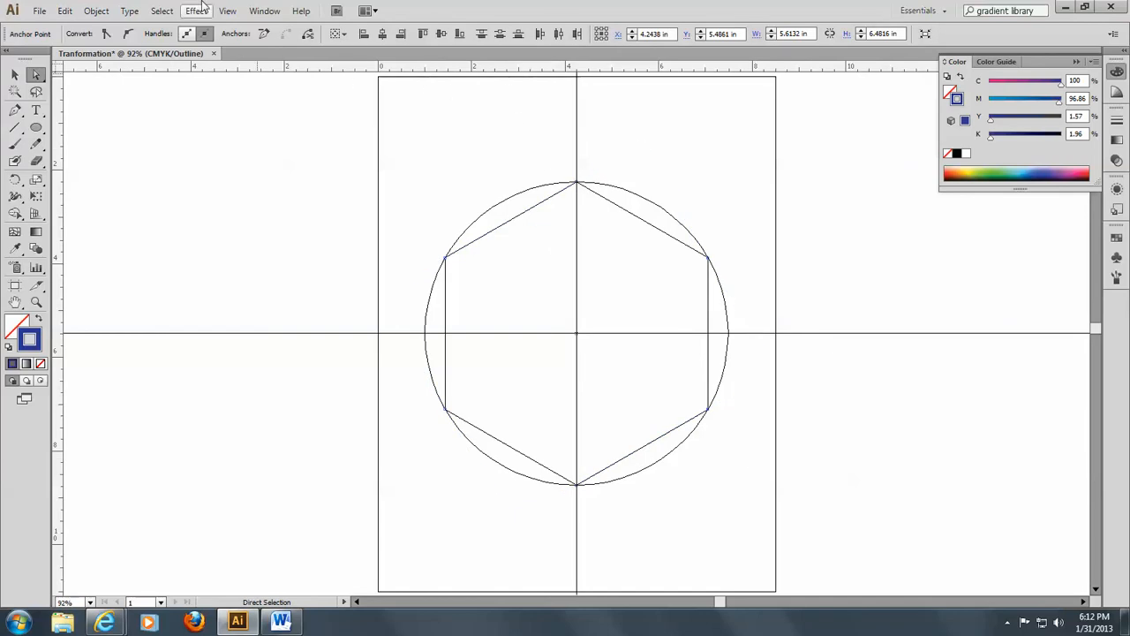
Return to Preview mode and give the hexagon the yellow-orange gradient swatch fill
click(227, 11)
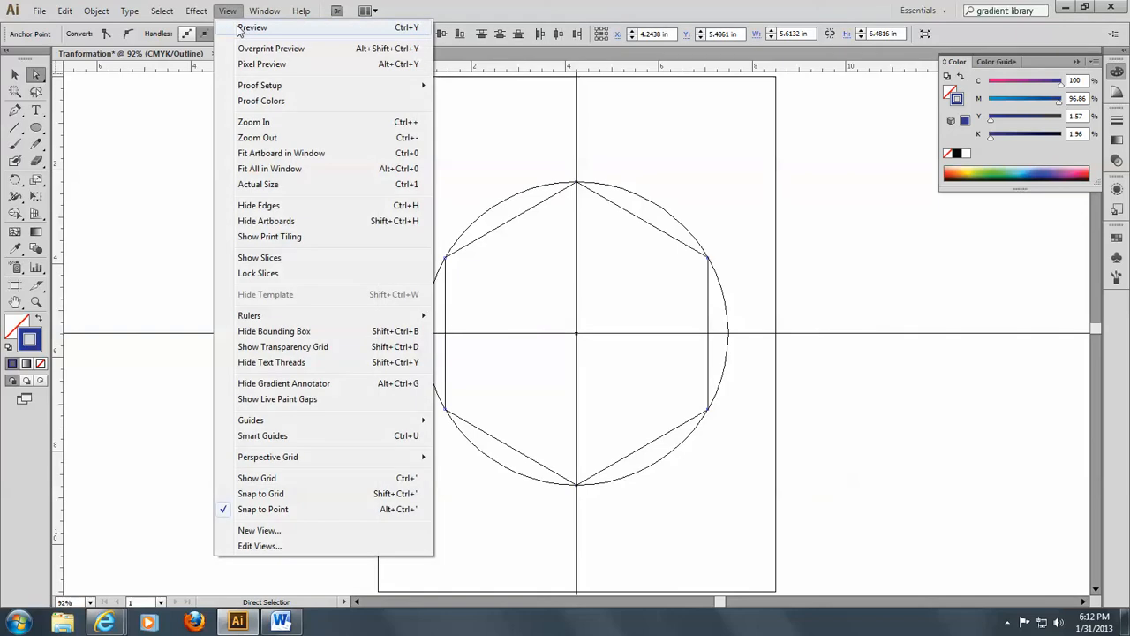
click(252, 27)
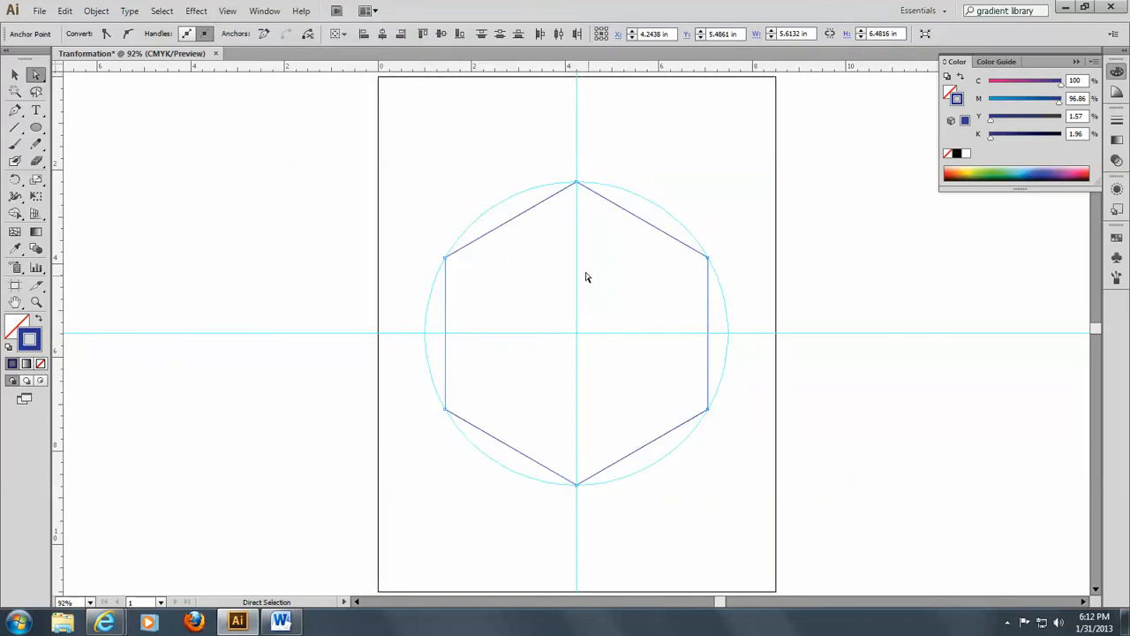
mouse_move(756, 163)
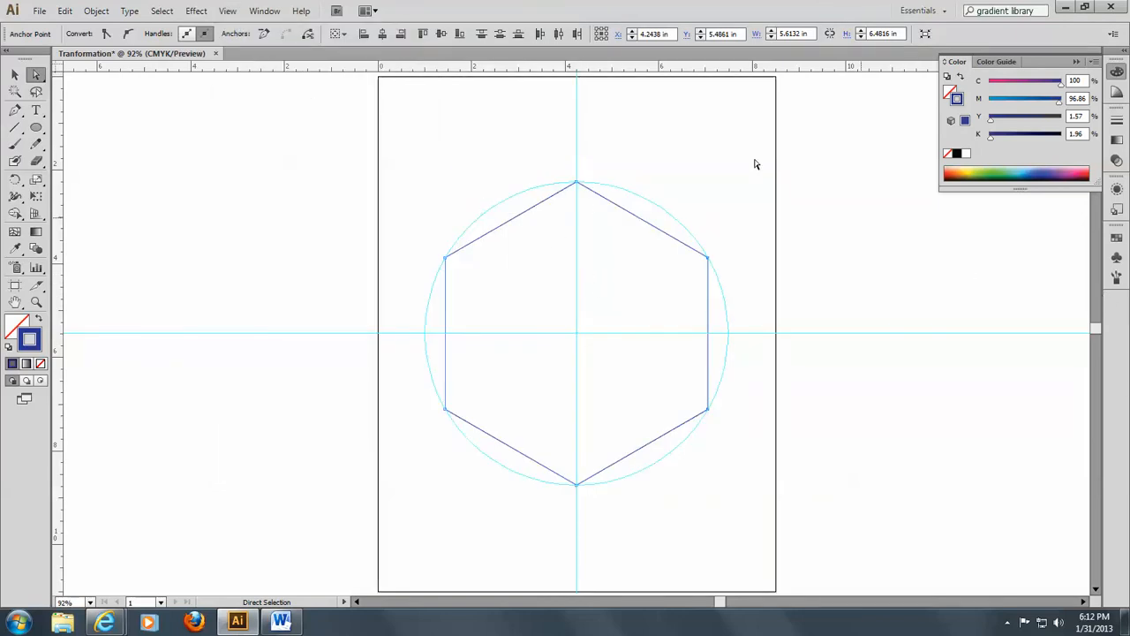
mouse_move(1115, 239)
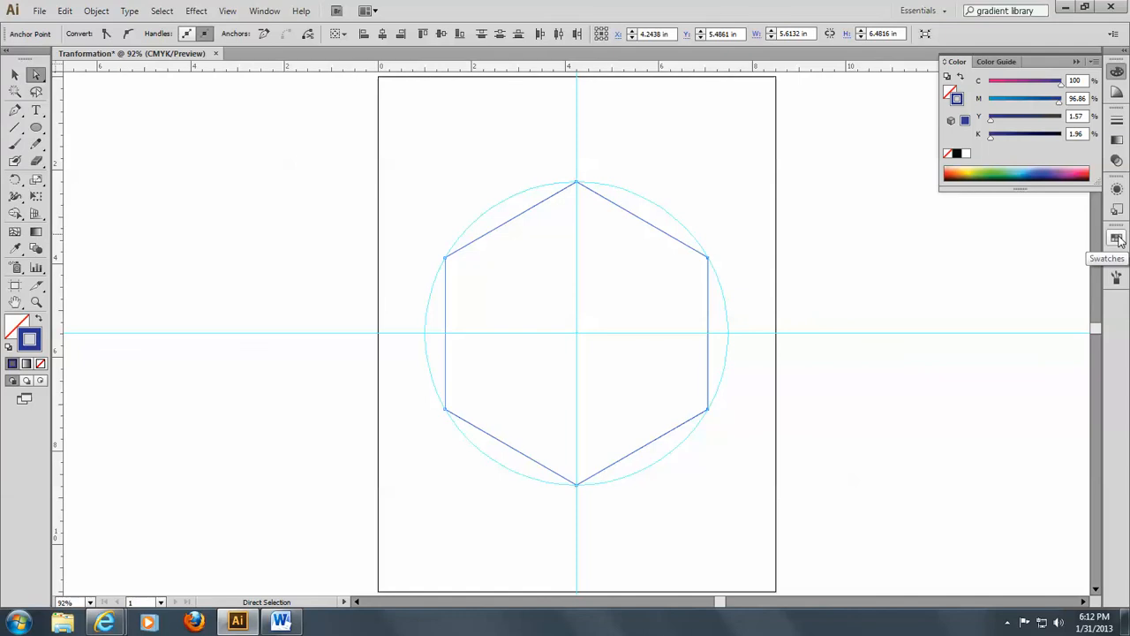
click(1116, 239)
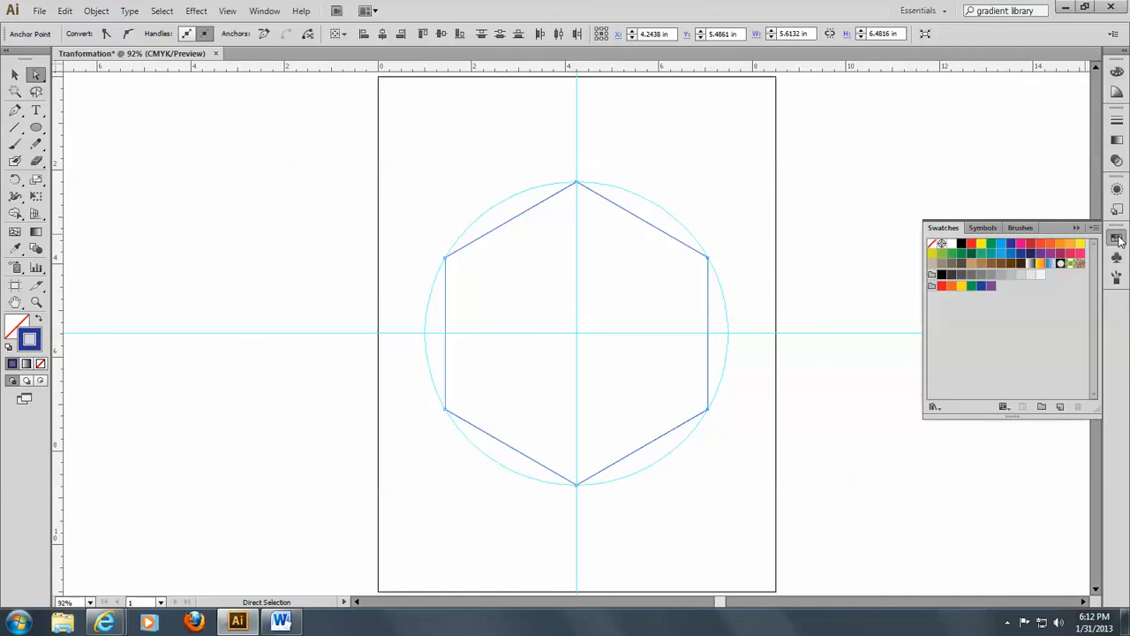
mouse_move(1042, 265)
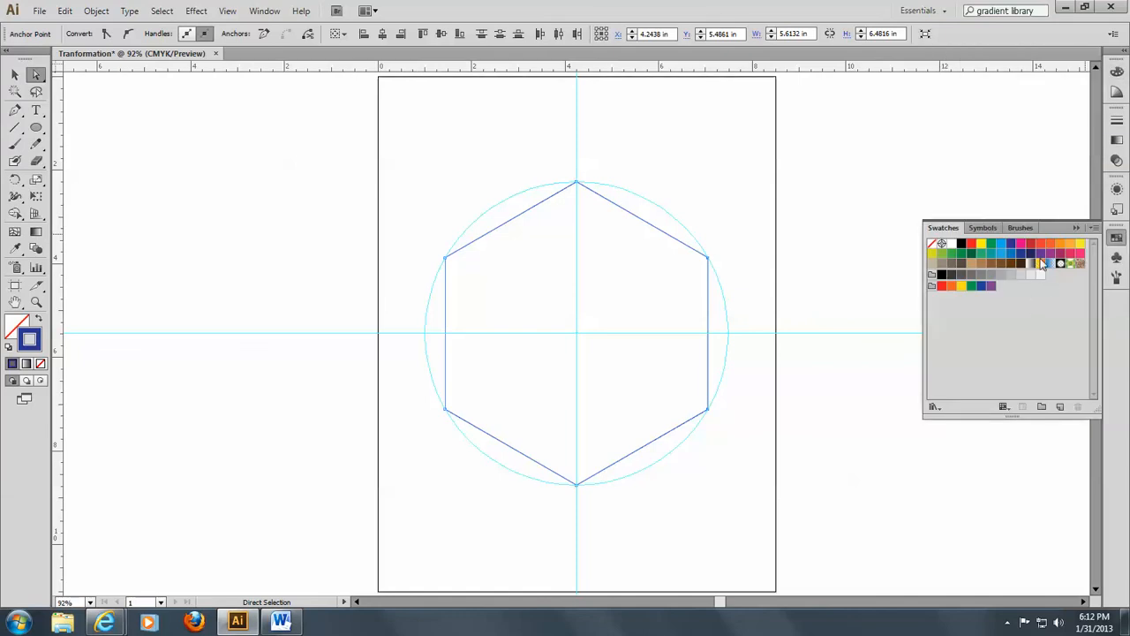
click(1040, 263)
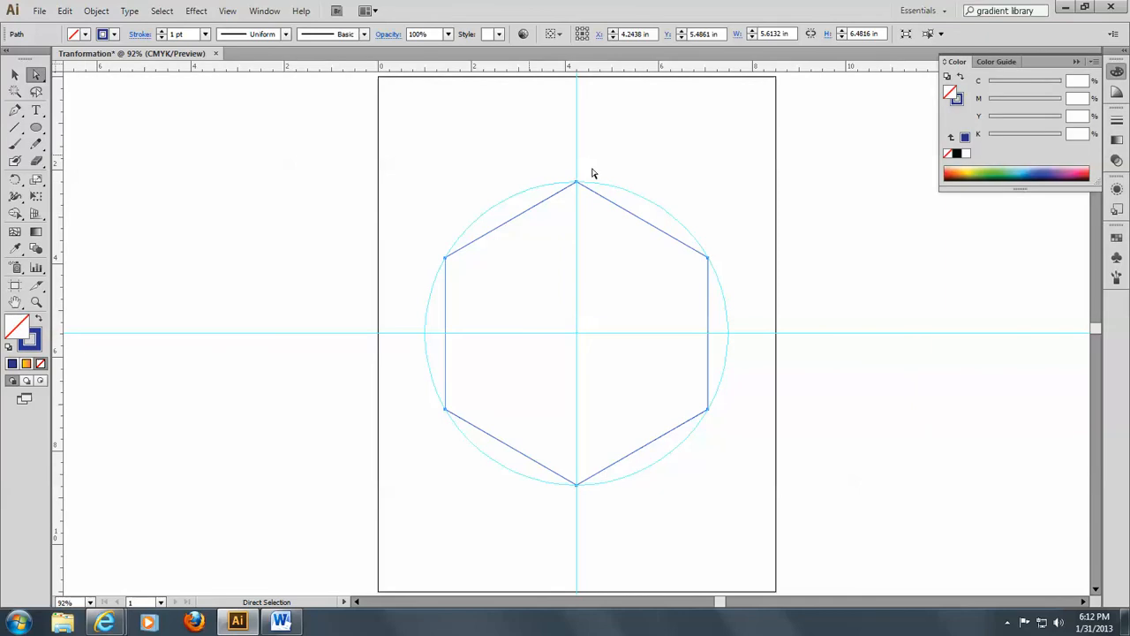
mouse_move(1115, 238)
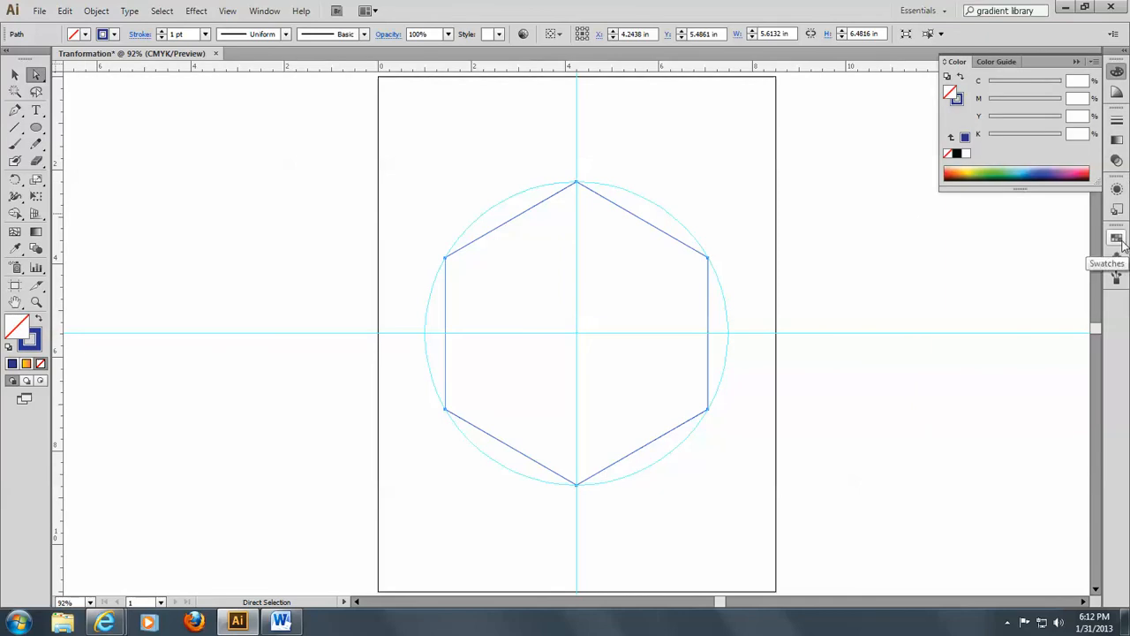
click(1116, 240)
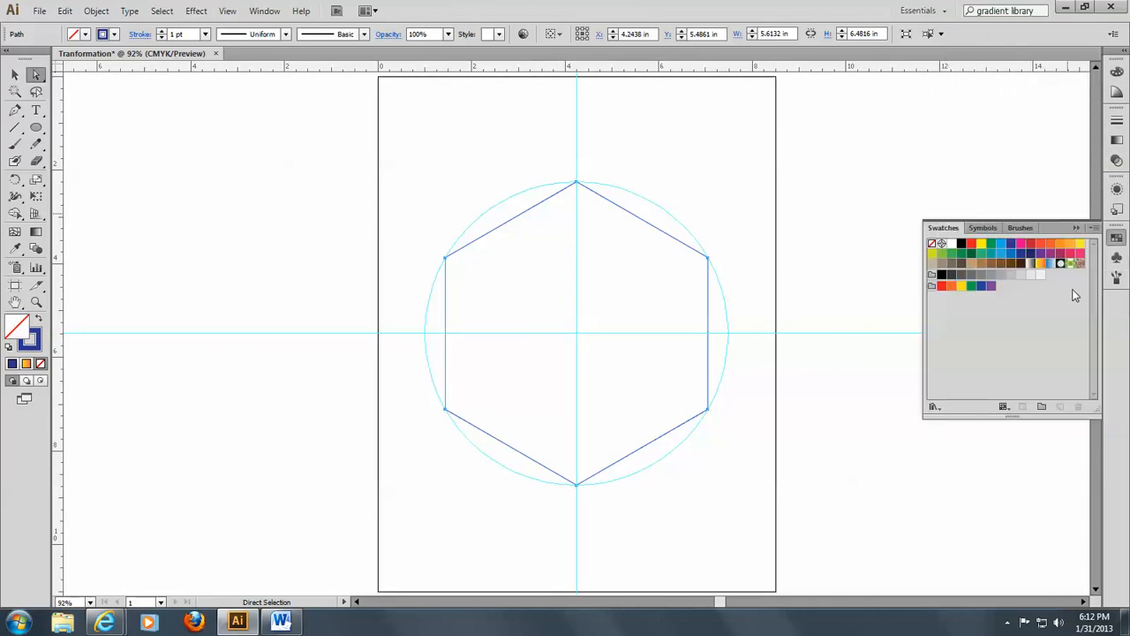
click(1039, 262)
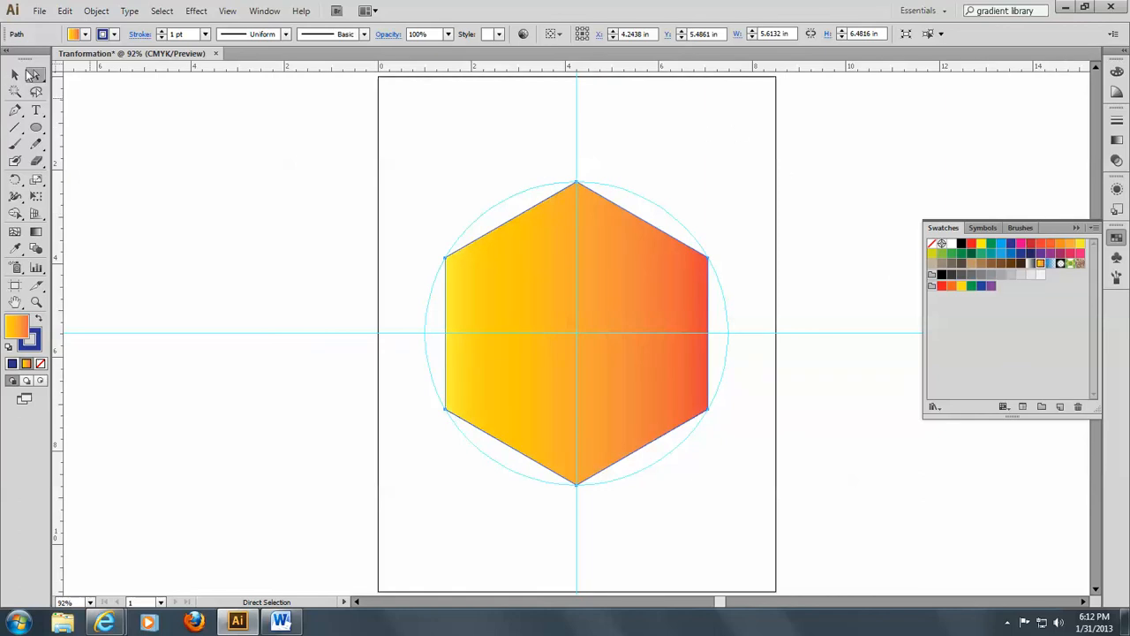
click(15, 74)
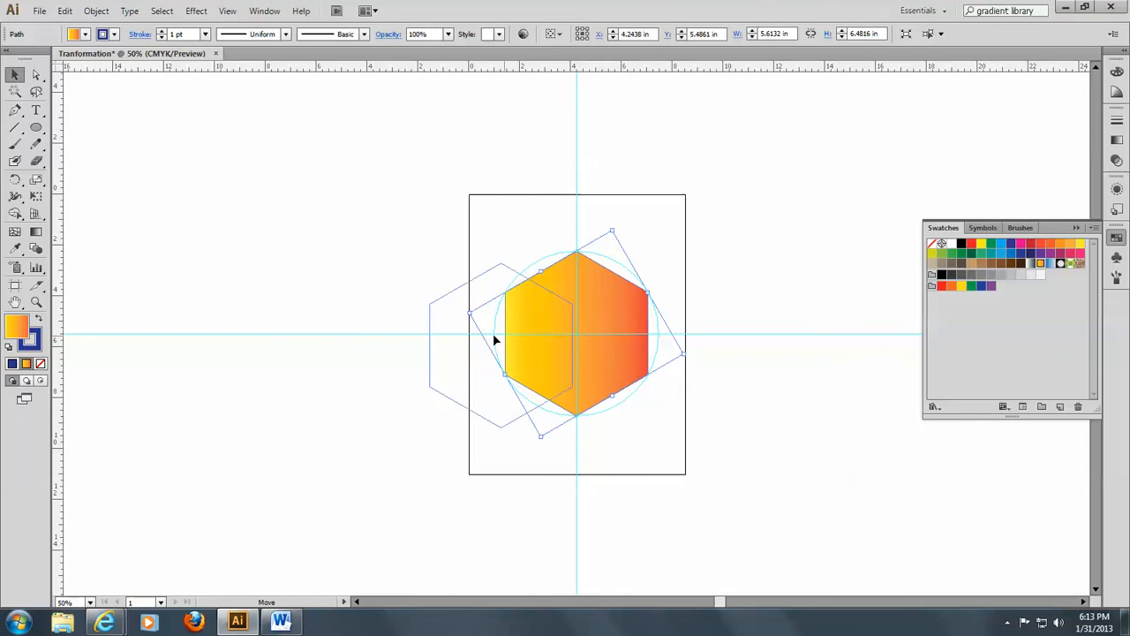
Drag the hexagon onto the pasteboard above and left of the artboard
drag(499, 340, 194, 190)
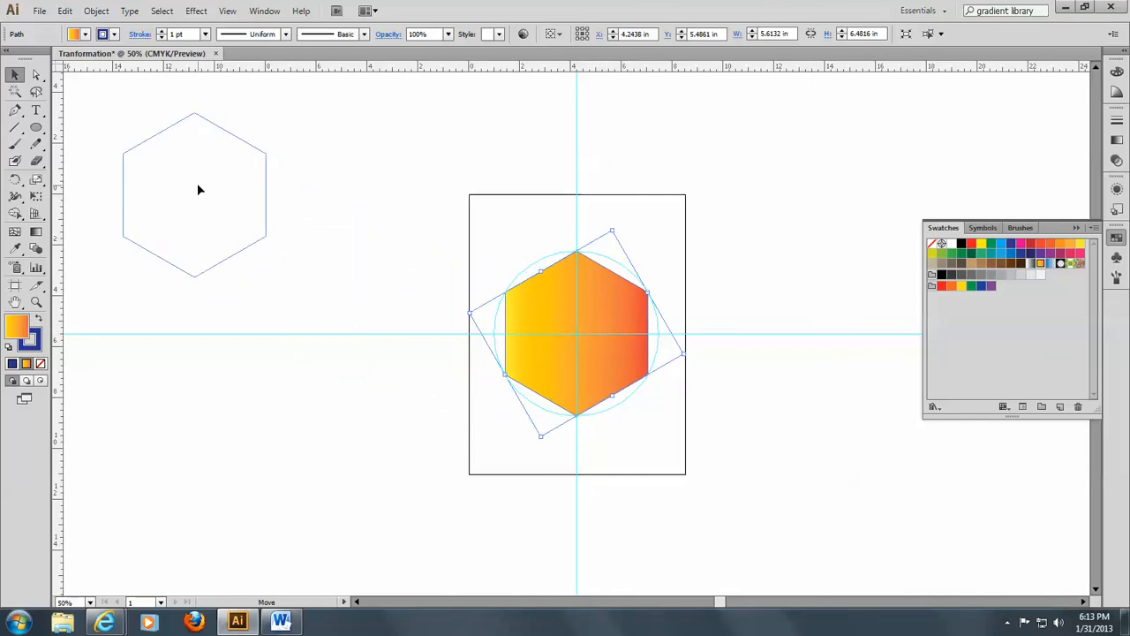
drag(577, 334, 199, 220)
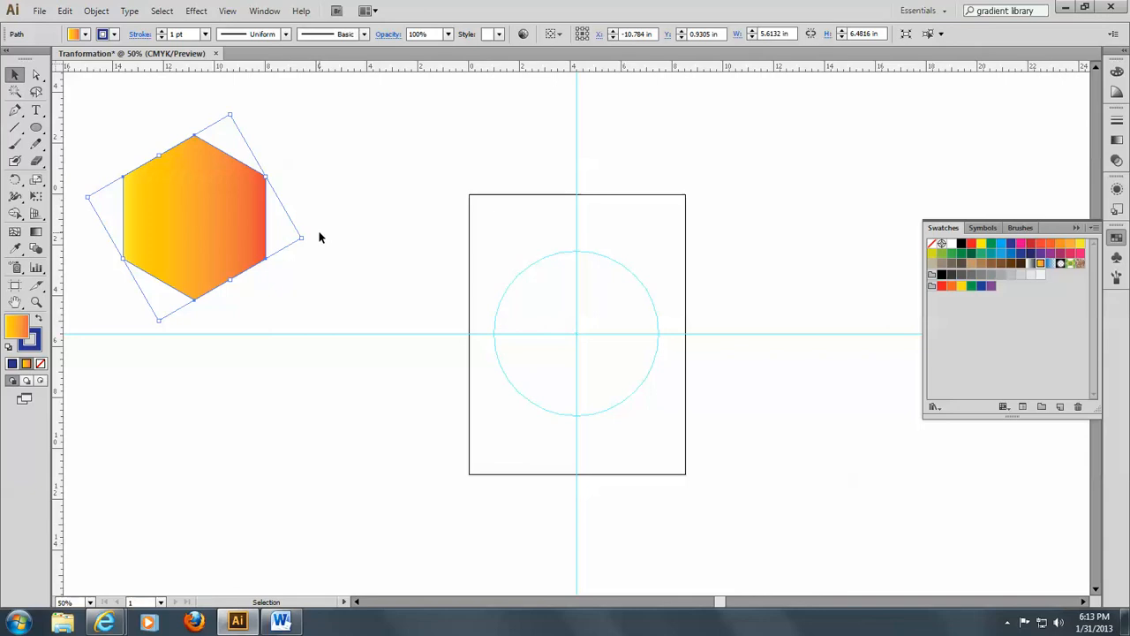
mouse_move(217, 166)
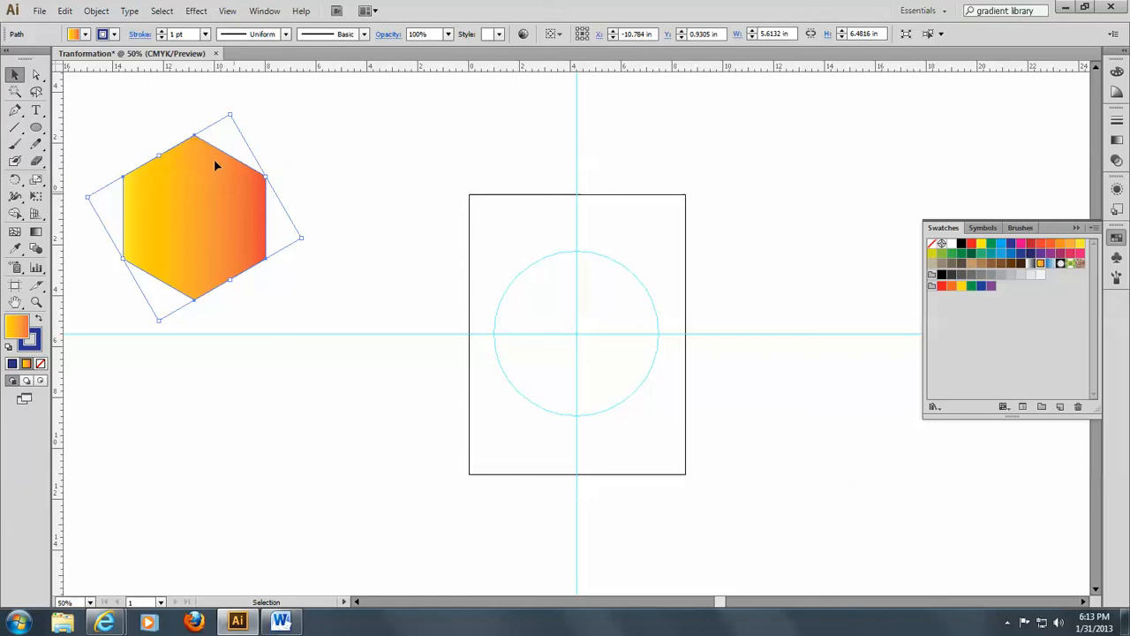